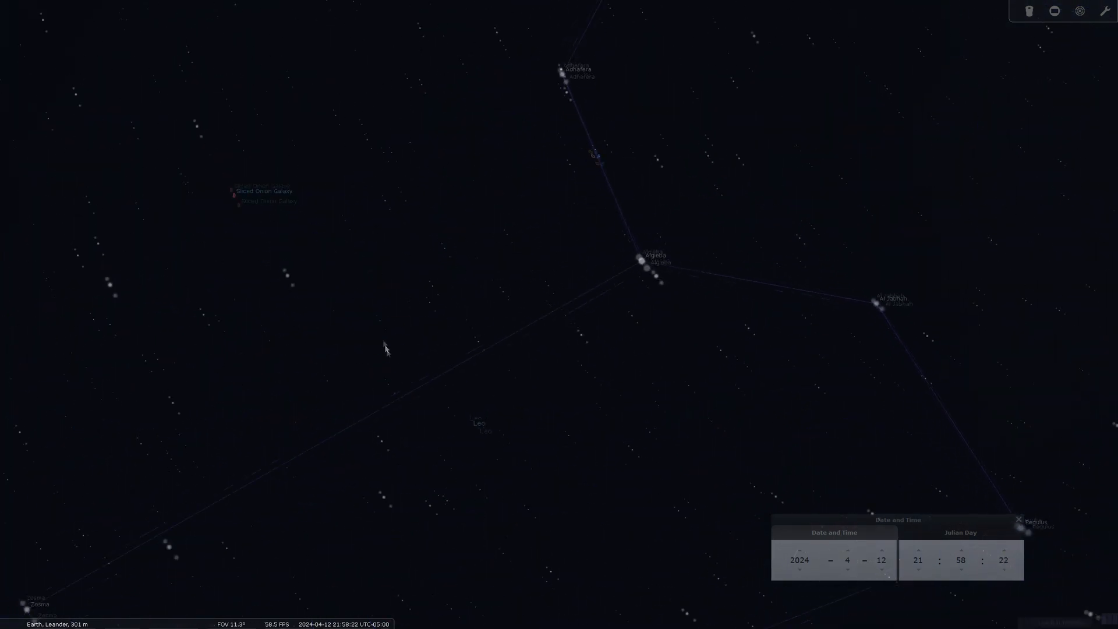
# Select the Sliced Onion Galaxy label and zoom in close on NGC 3344, then back out.
pyautogui.click(237, 194)
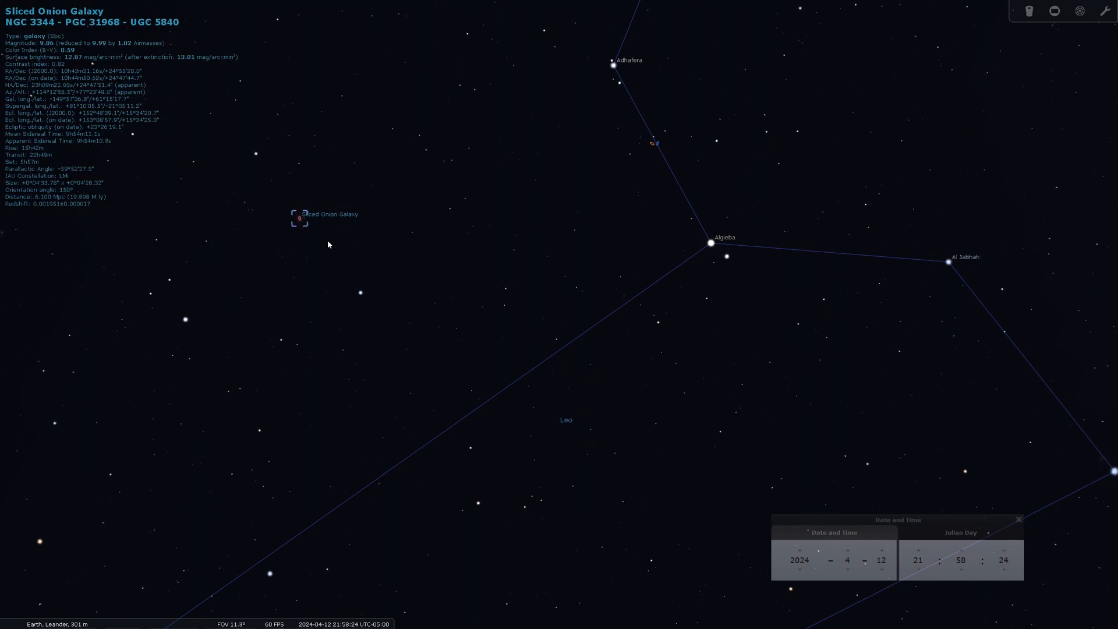
pyautogui.scroll(-3)
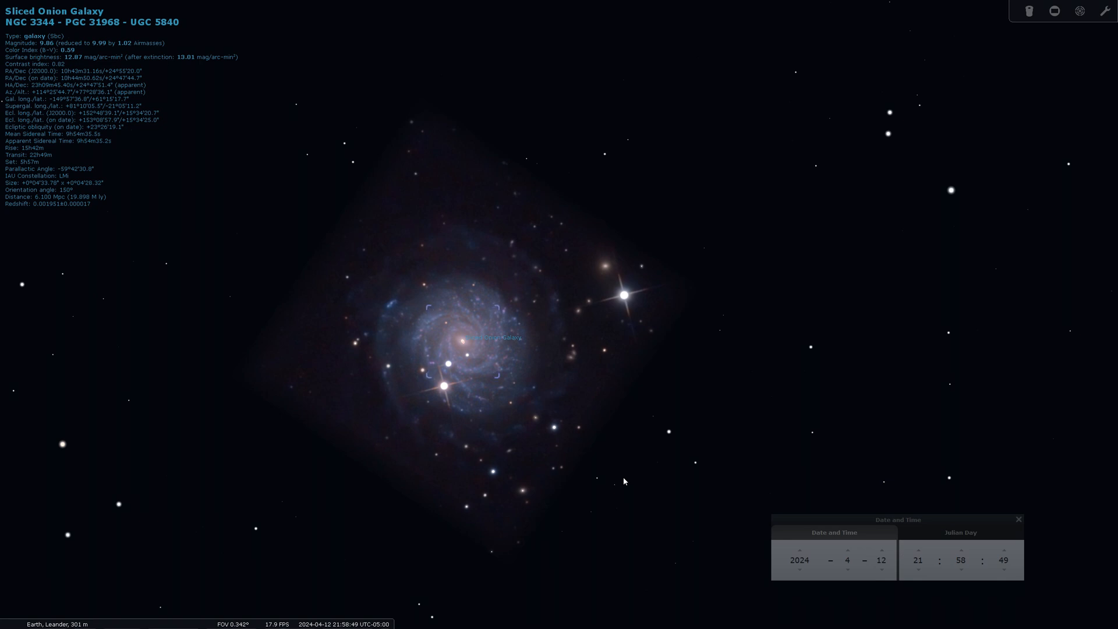
pyautogui.moveTo(539, 469)
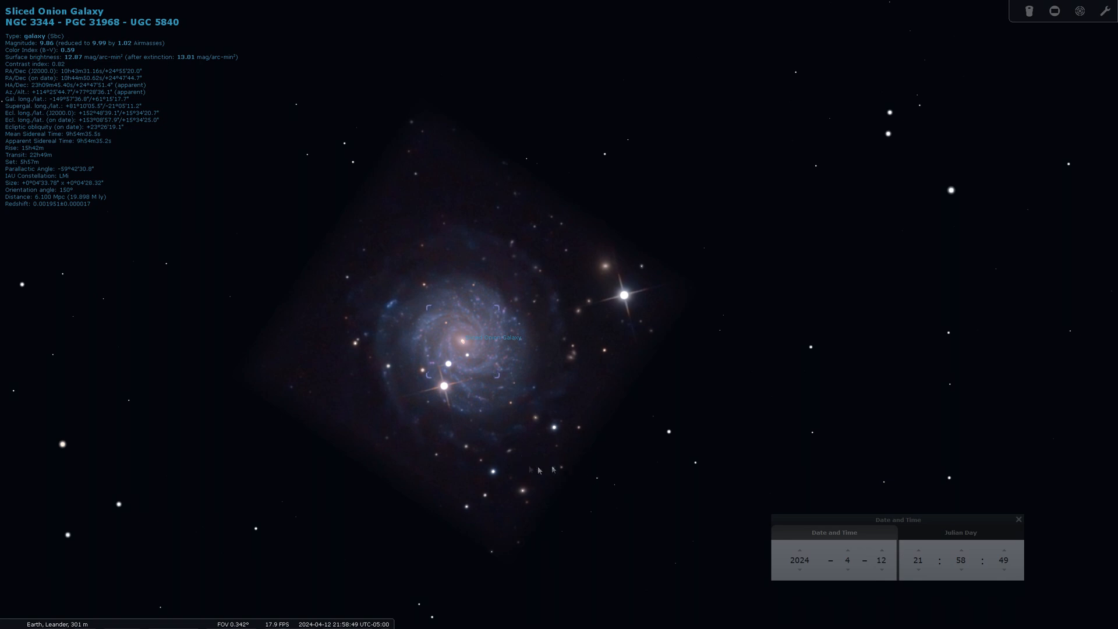
pyautogui.scroll(-3)
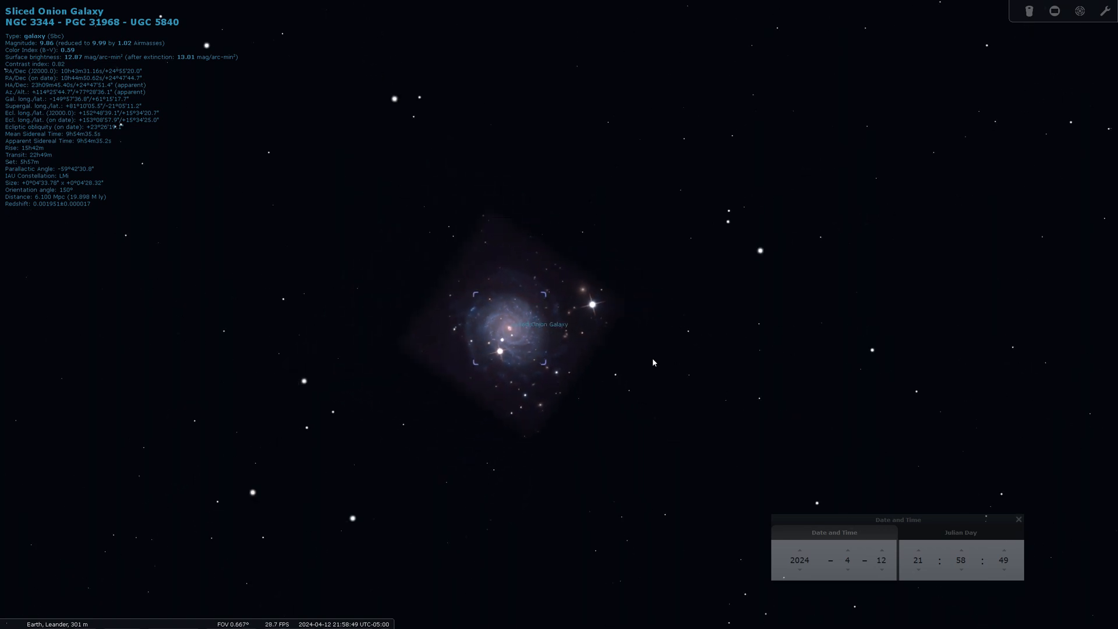
pyautogui.scroll(-3)
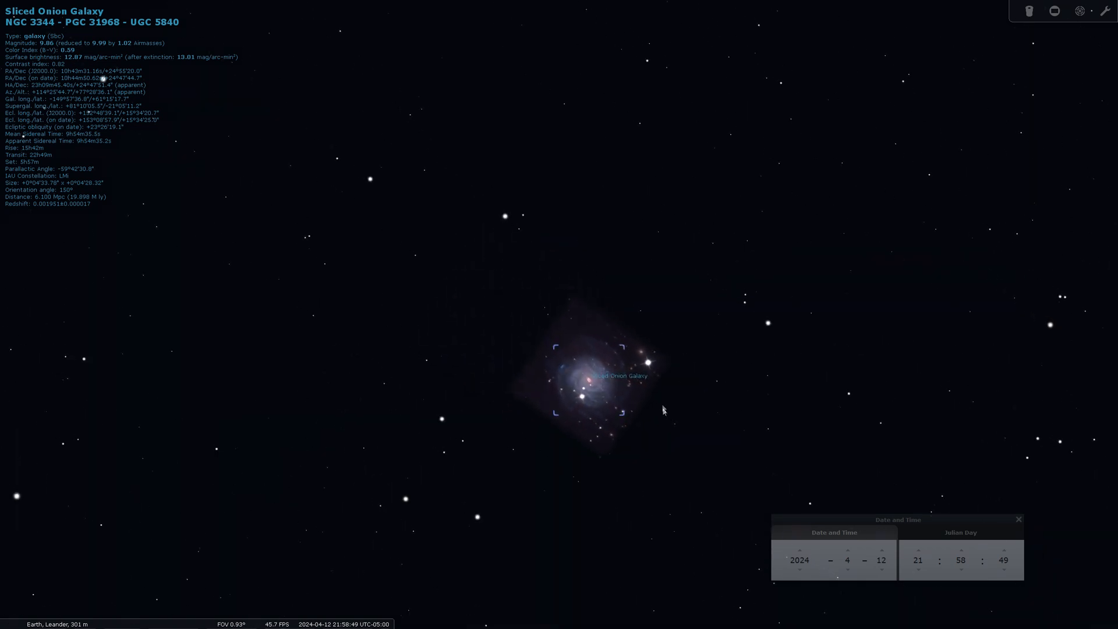
pyautogui.scroll(-3)
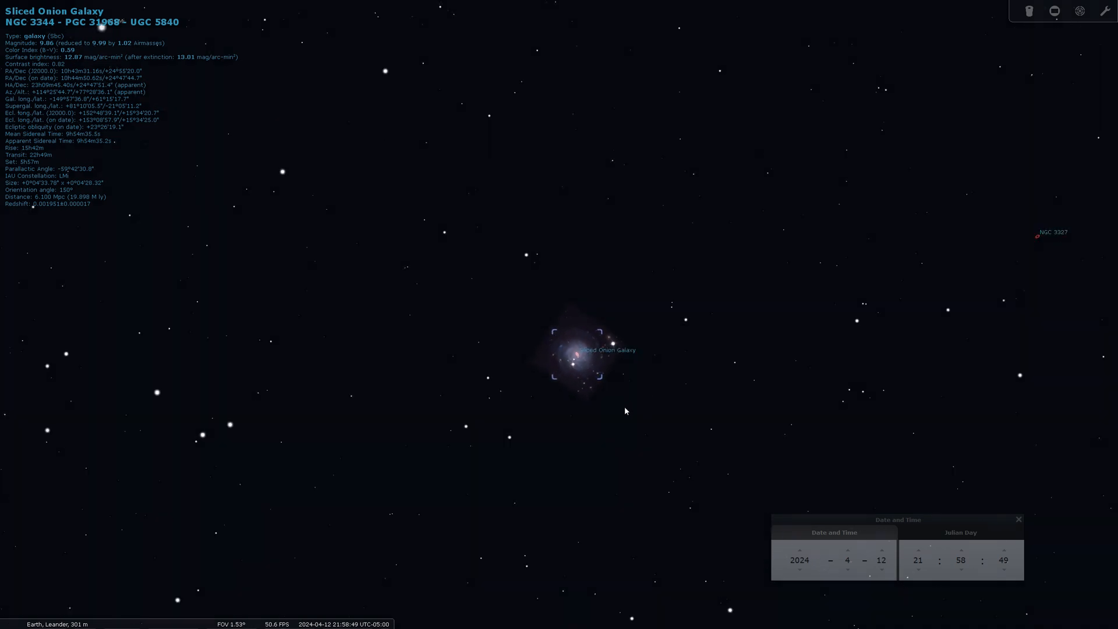
pyautogui.scroll(-3)
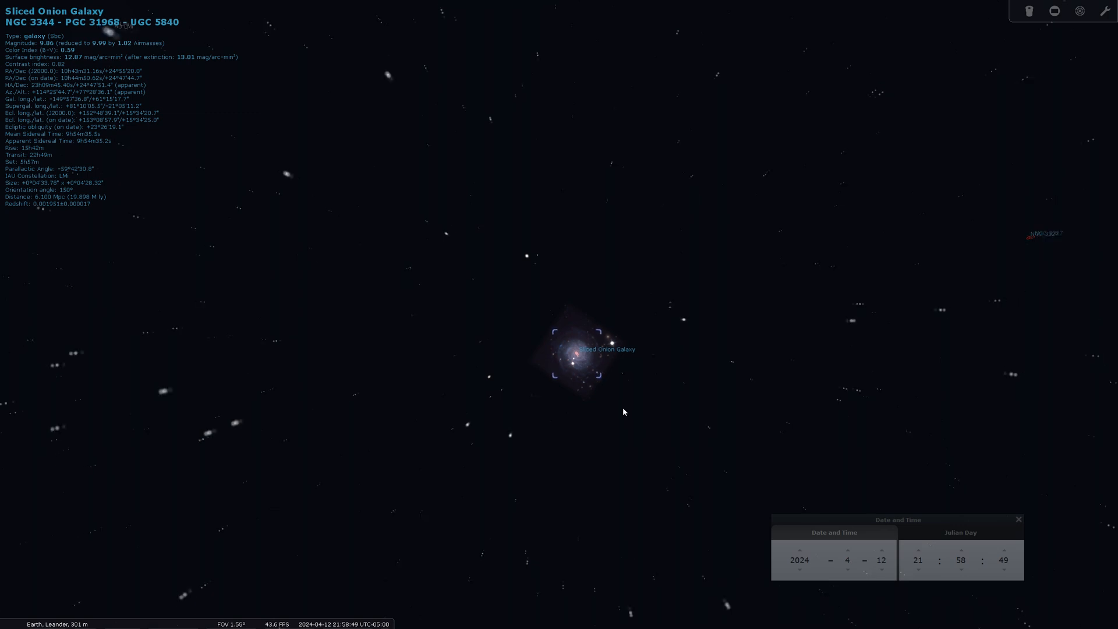
pyautogui.scroll(-3)
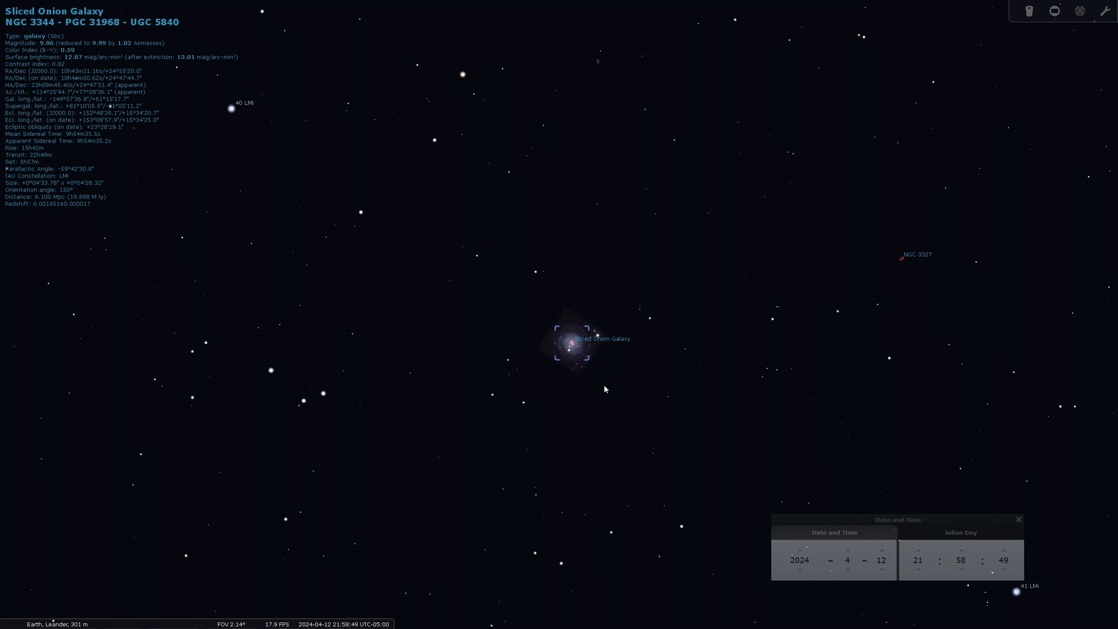
pyautogui.moveTo(550, 350)
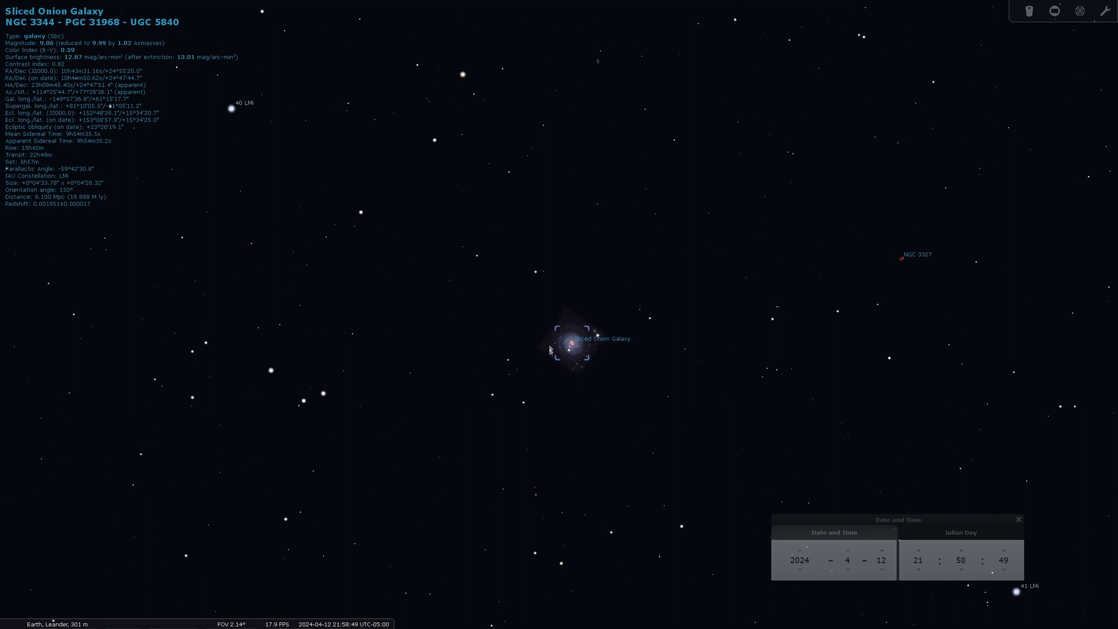
pyautogui.scroll(3)
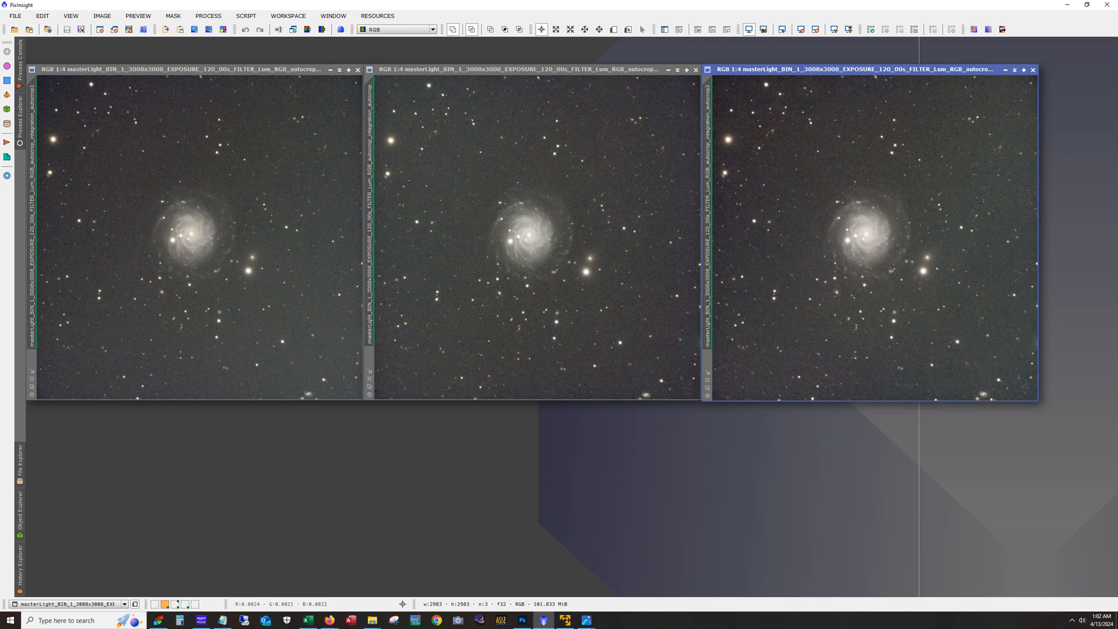
# Launch ImageIntegration from the Process menu and switch to the workspace with the integration image.
pyautogui.click(207, 15)
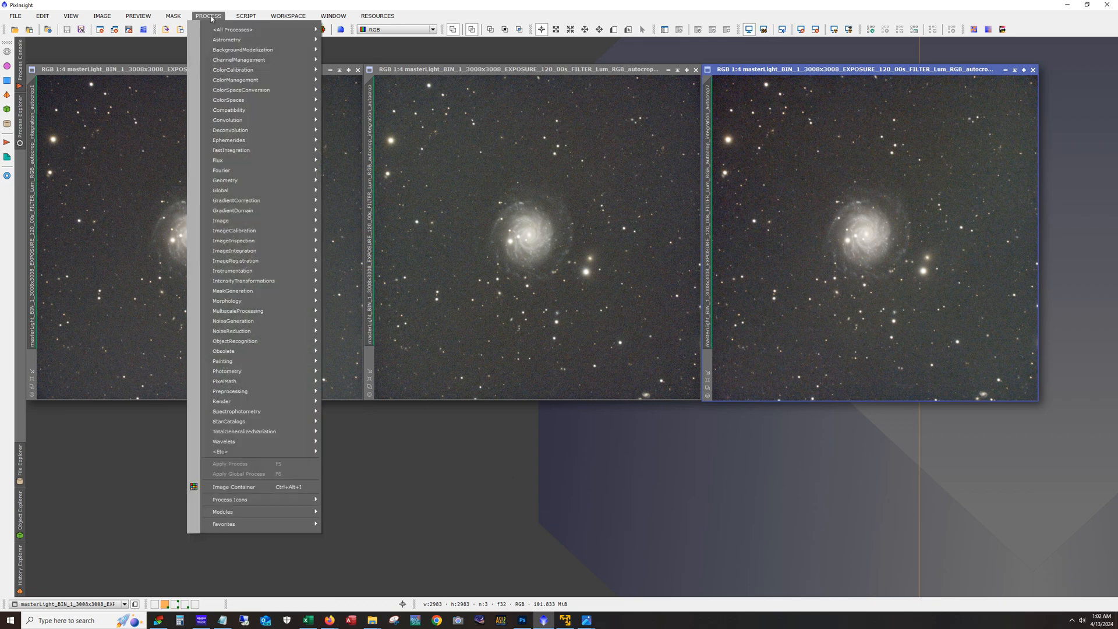
pyautogui.moveTo(235, 251)
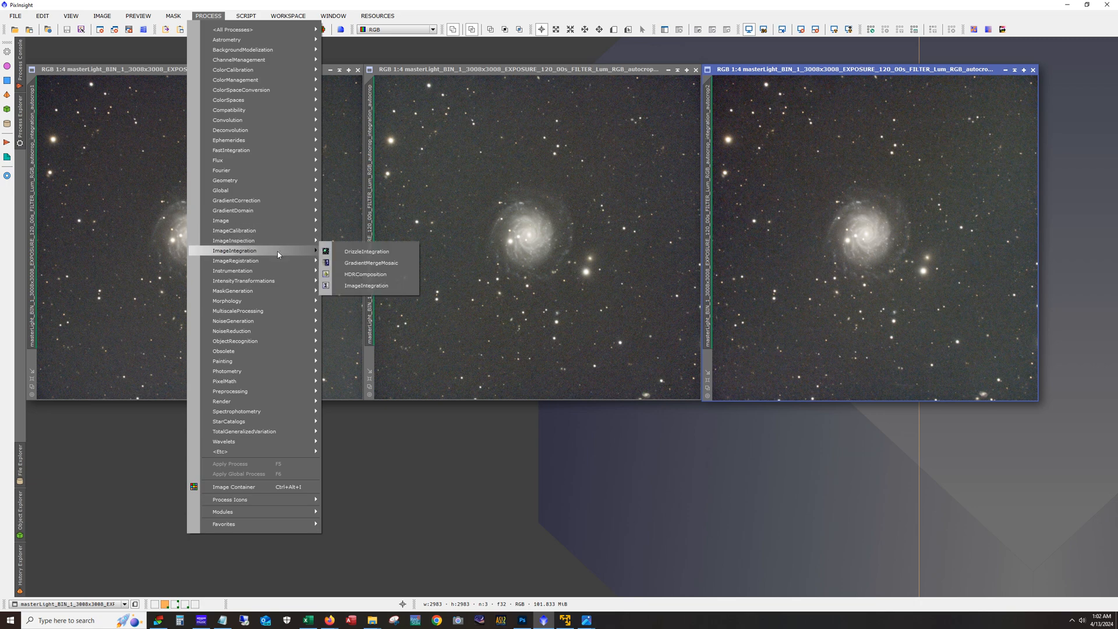
pyautogui.click(366, 285)
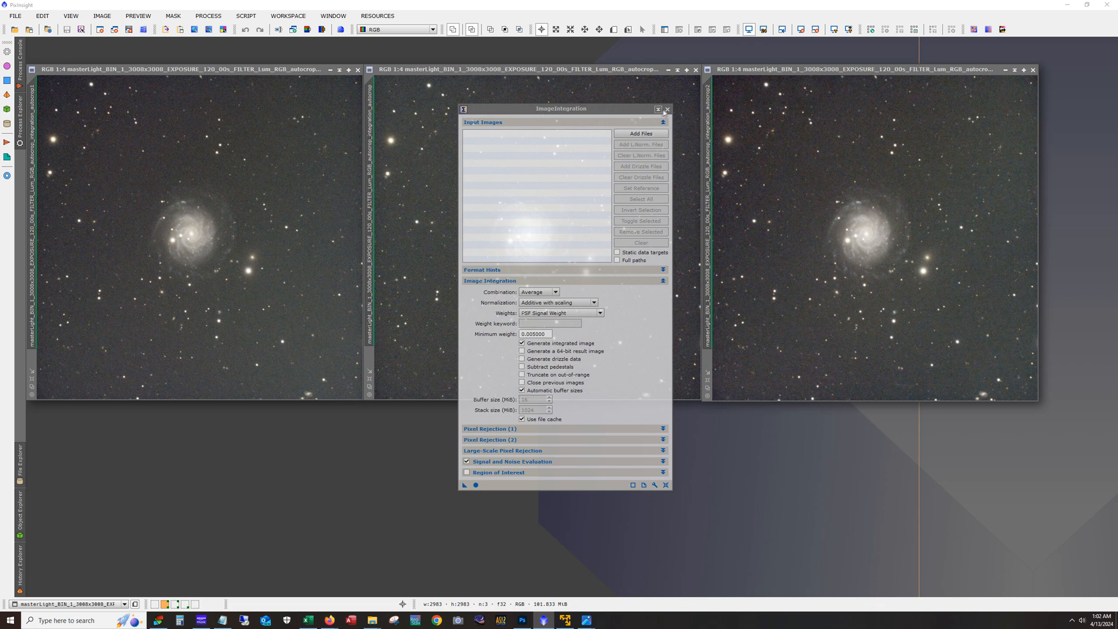
pyautogui.click(666, 110)
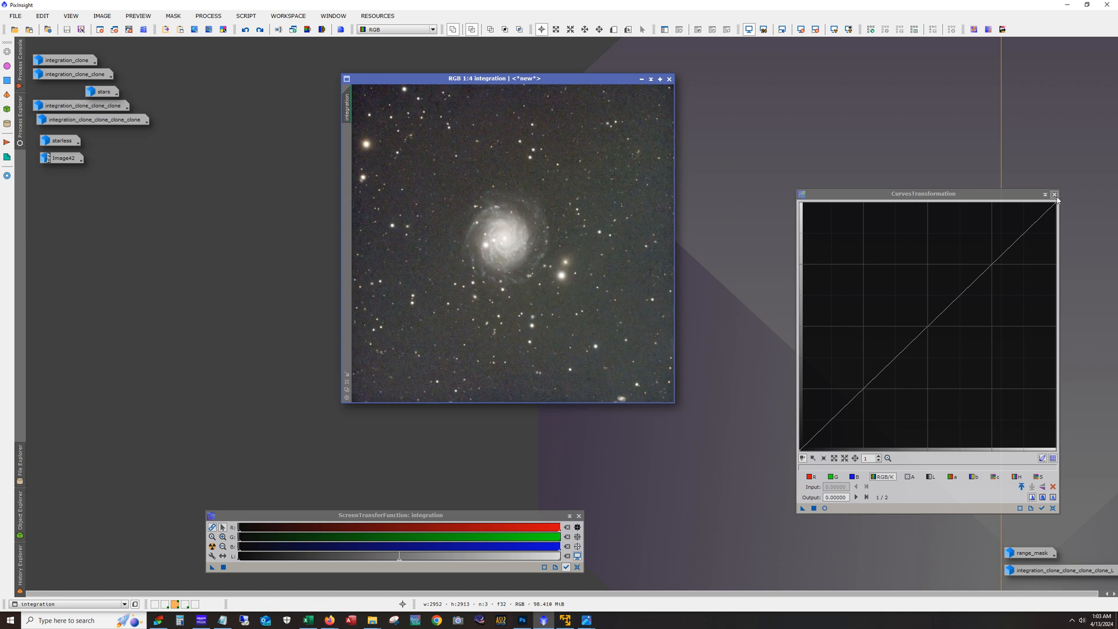
# Close the CurvesTransformation window beside the integrated image.
pyautogui.click(1054, 194)
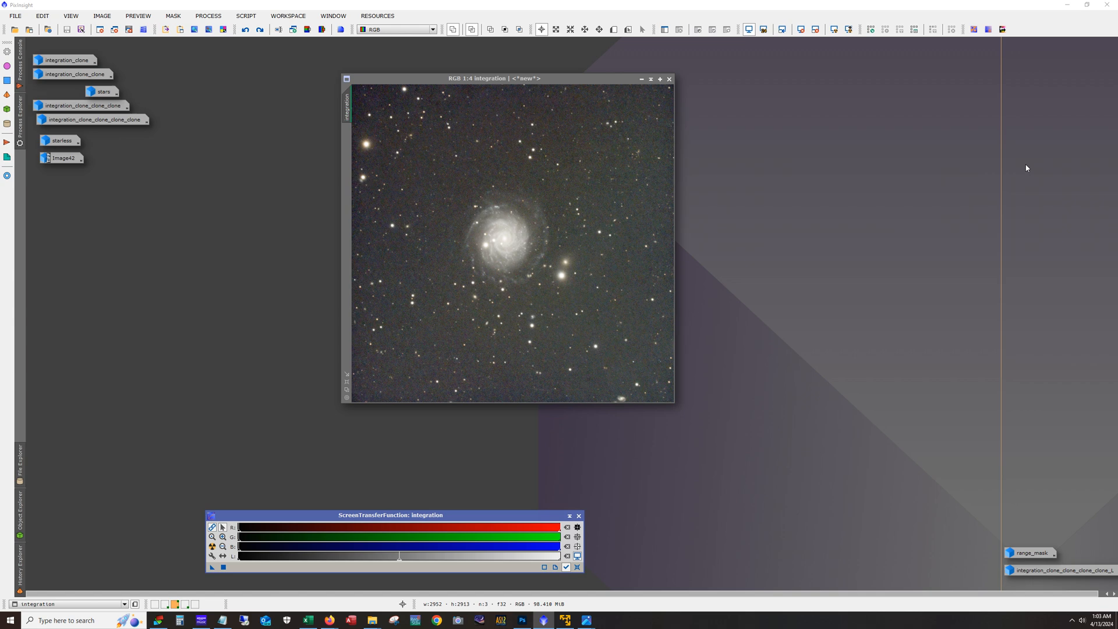
pyautogui.moveTo(1087, 254)
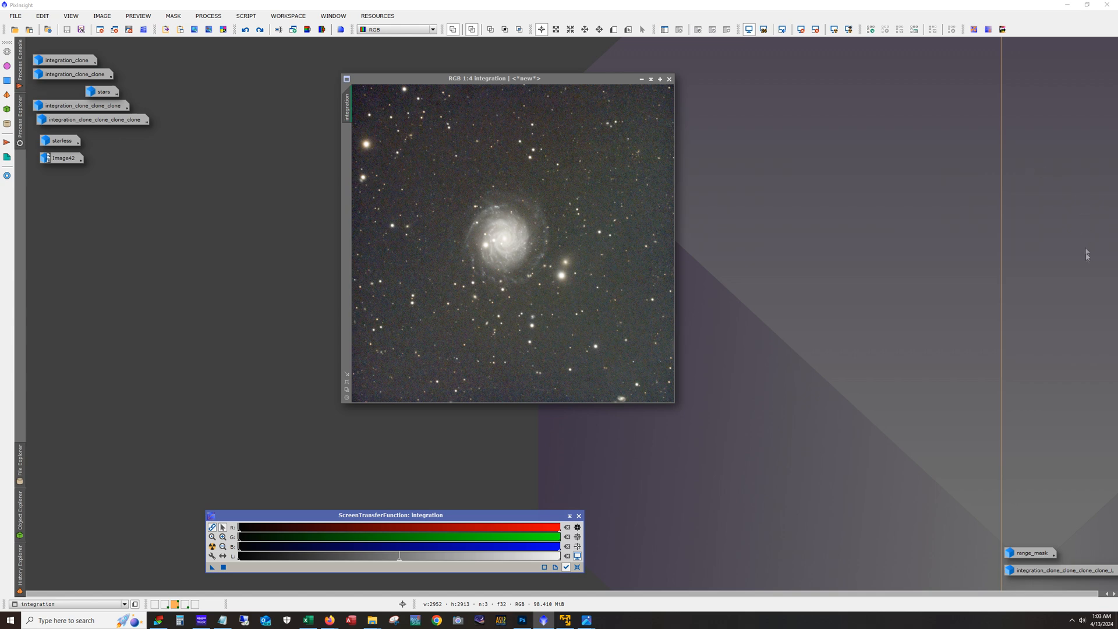
pyautogui.moveTo(1043, 219)
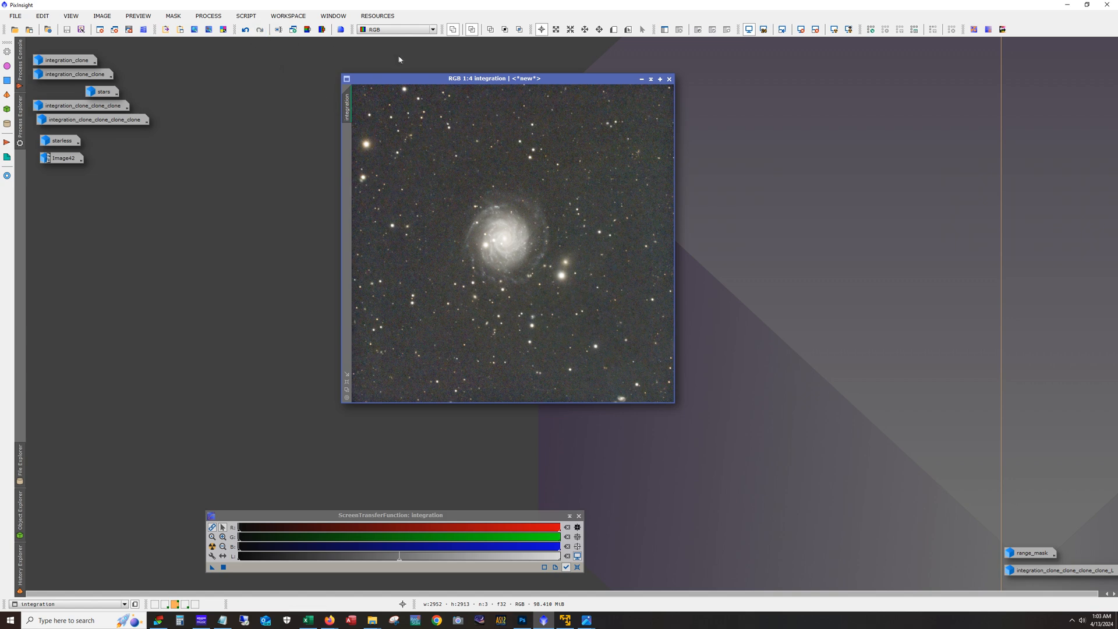
# Place GradientCorrection beside the integration image, then return to the three-version comparison workspace.
pyautogui.moveTo(494, 78); pyautogui.dragTo(368, 88)
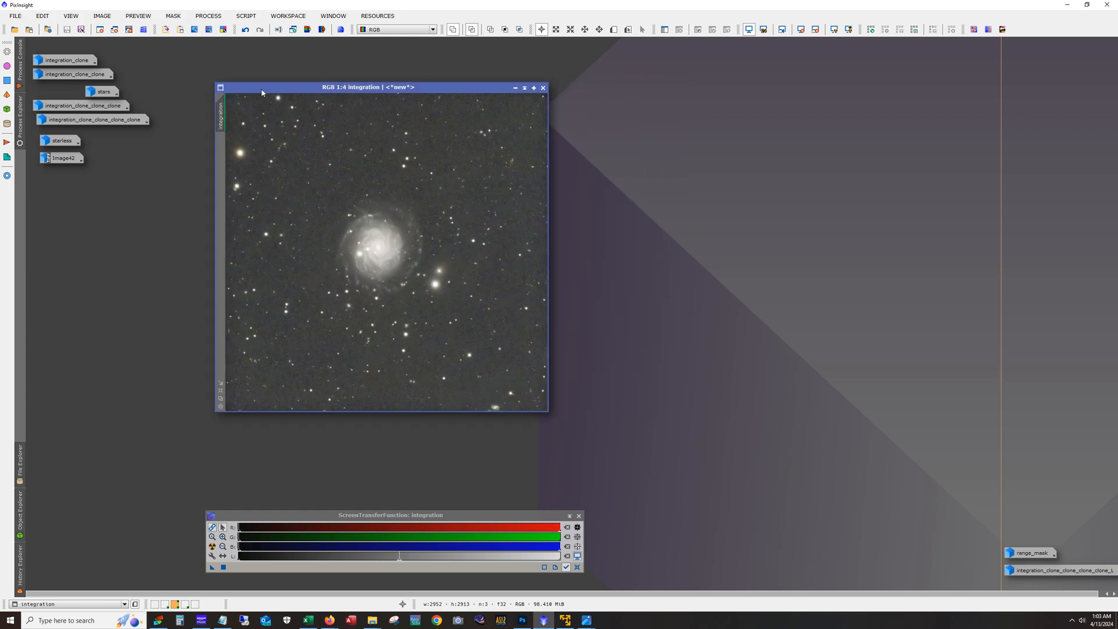
pyautogui.click(207, 15)
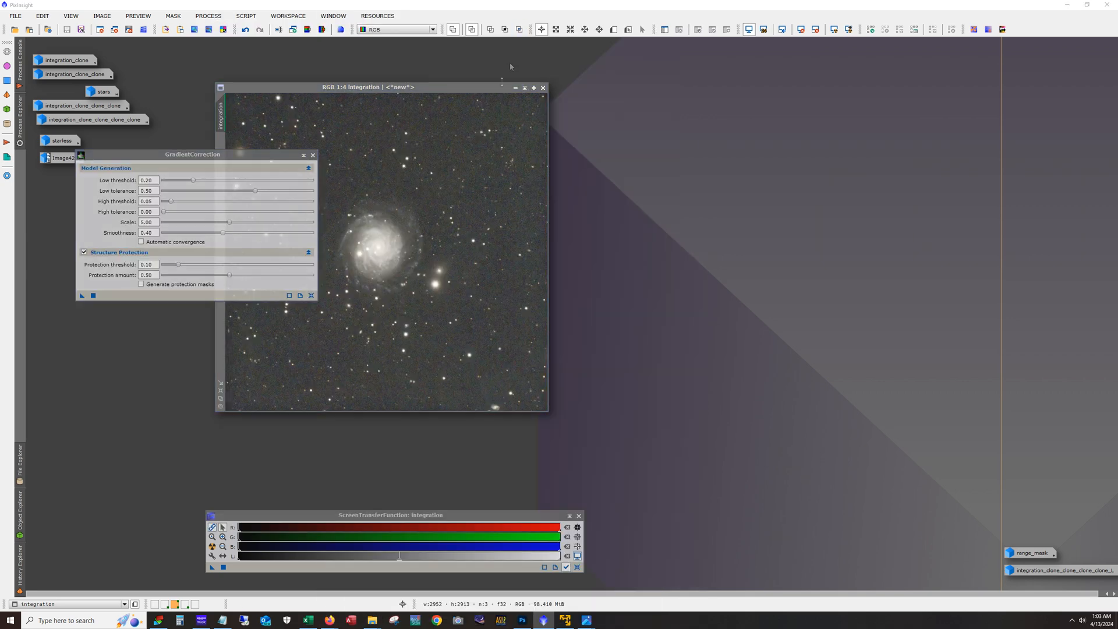
pyautogui.moveTo(193, 154); pyautogui.dragTo(727, 157)
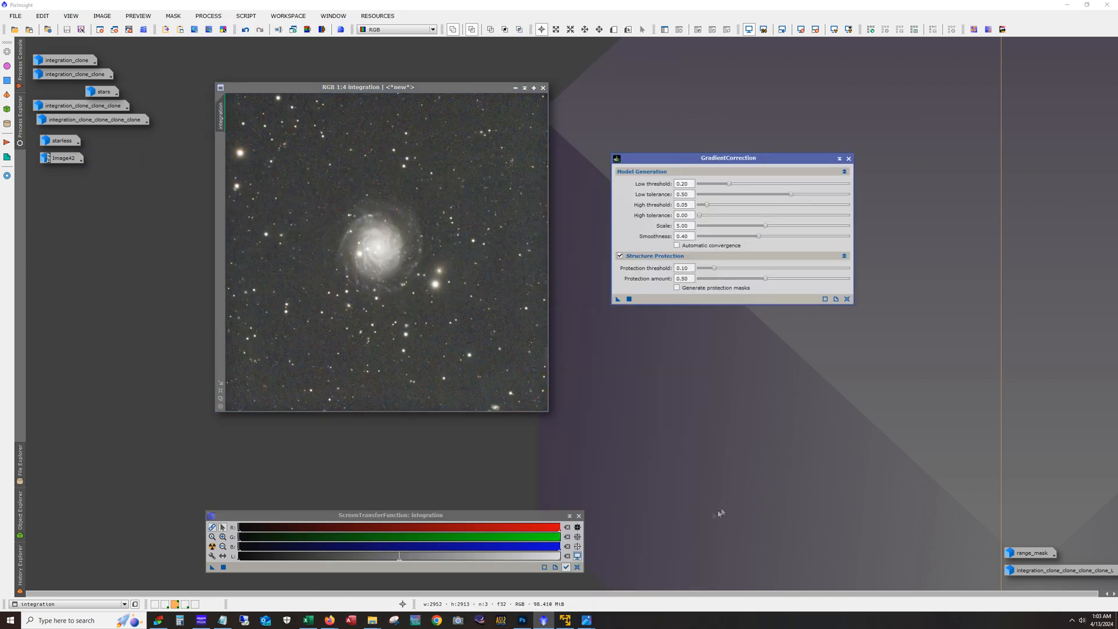
pyautogui.moveTo(322, 99)
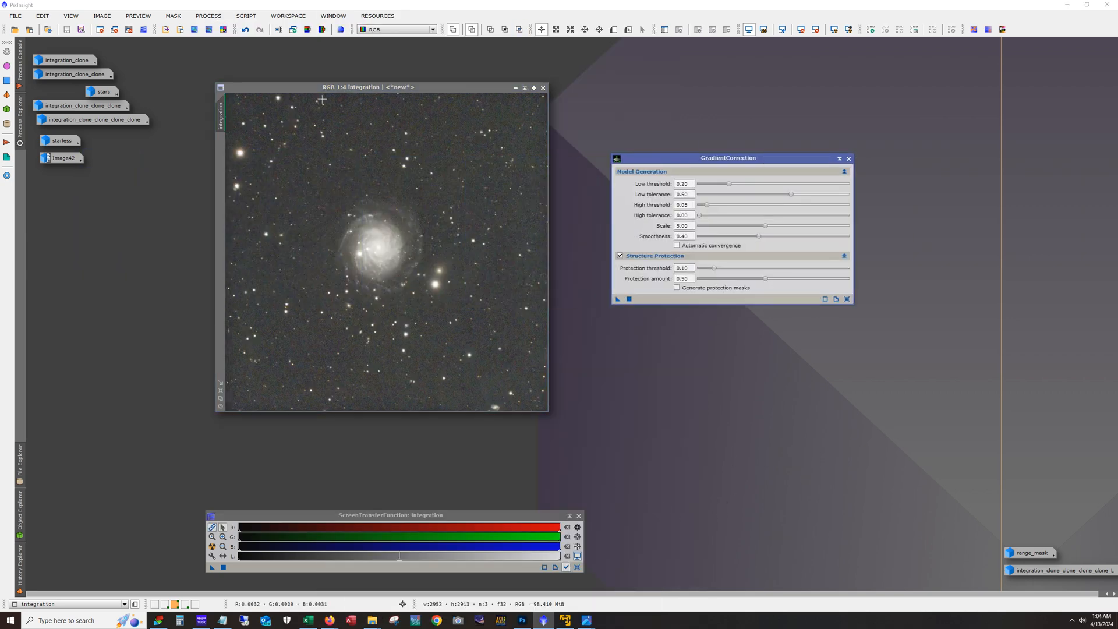
pyautogui.click(245, 30)
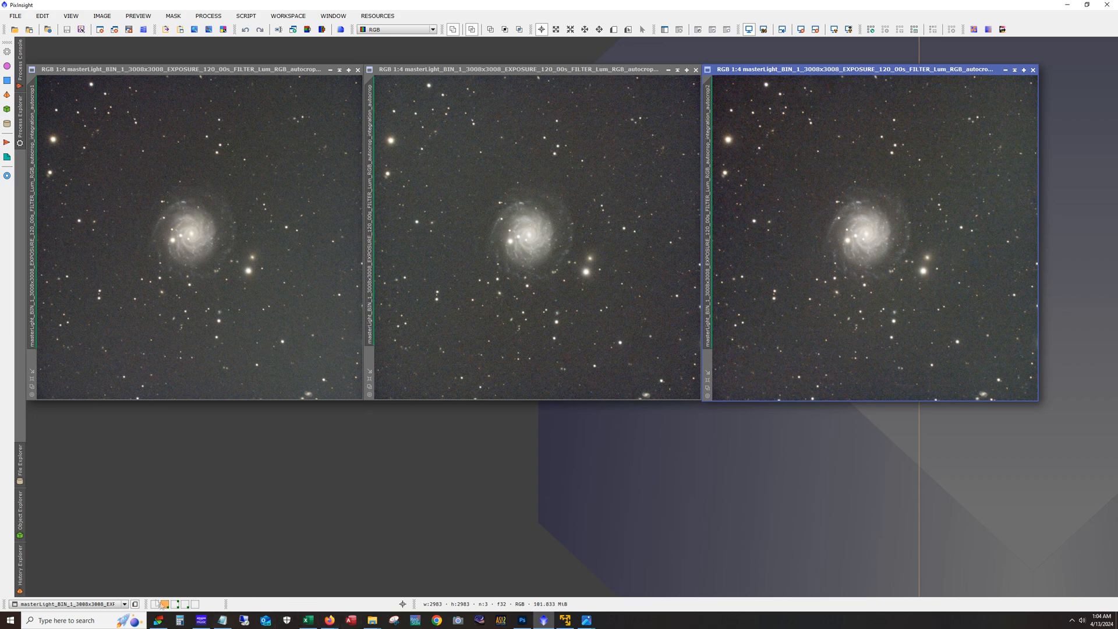
pyautogui.moveTo(900, 289)
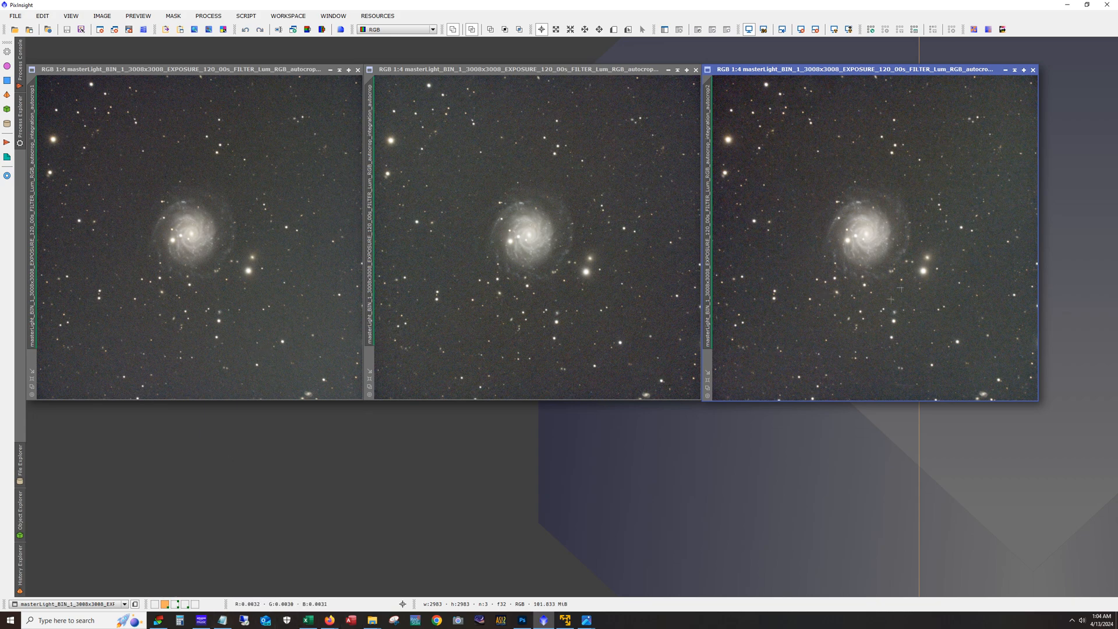
pyautogui.moveTo(908, 279)
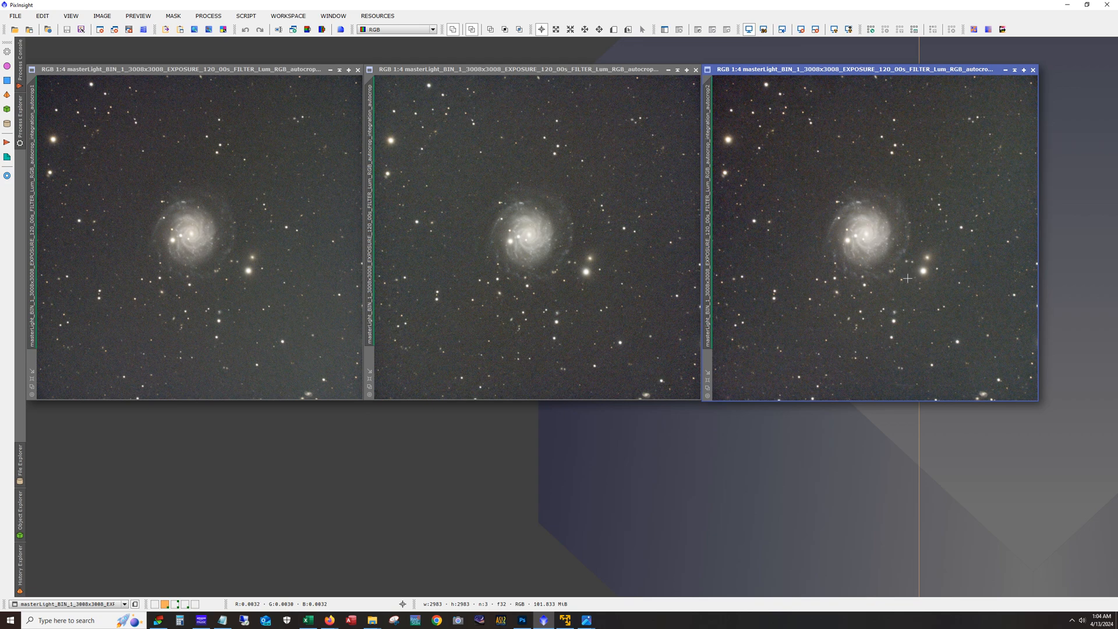
pyautogui.moveTo(419, 304)
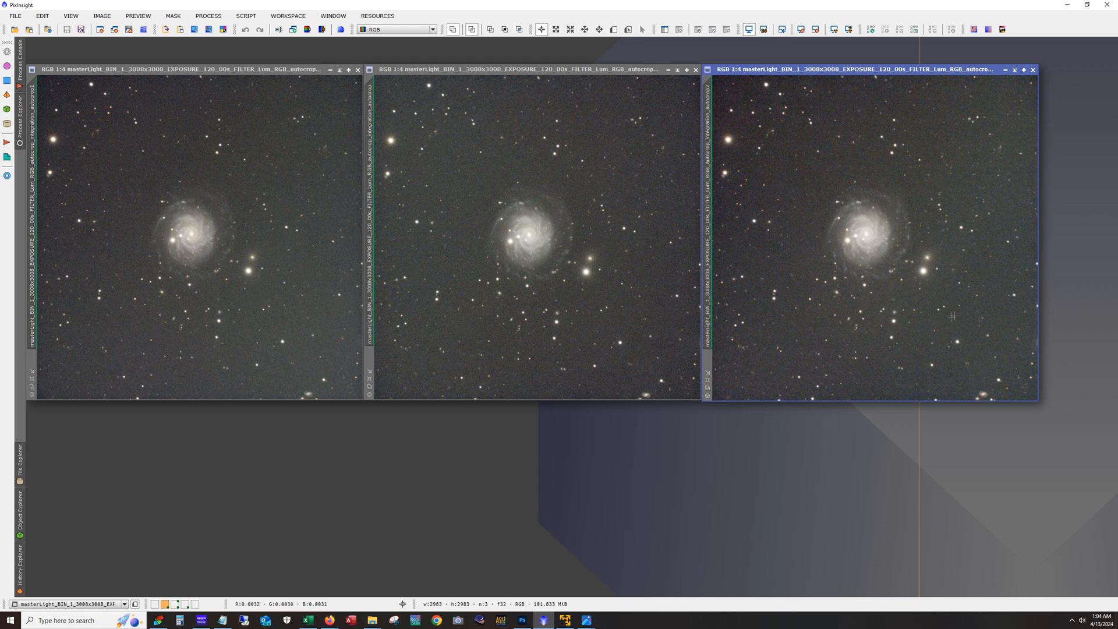
pyautogui.moveTo(271, 353)
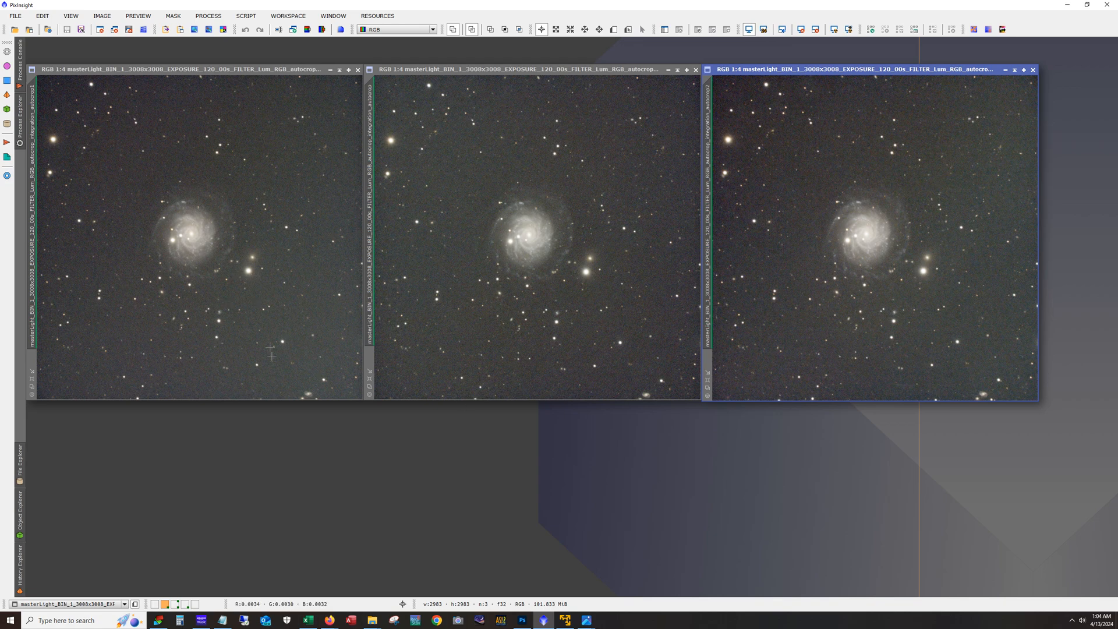
pyautogui.moveTo(932, 325)
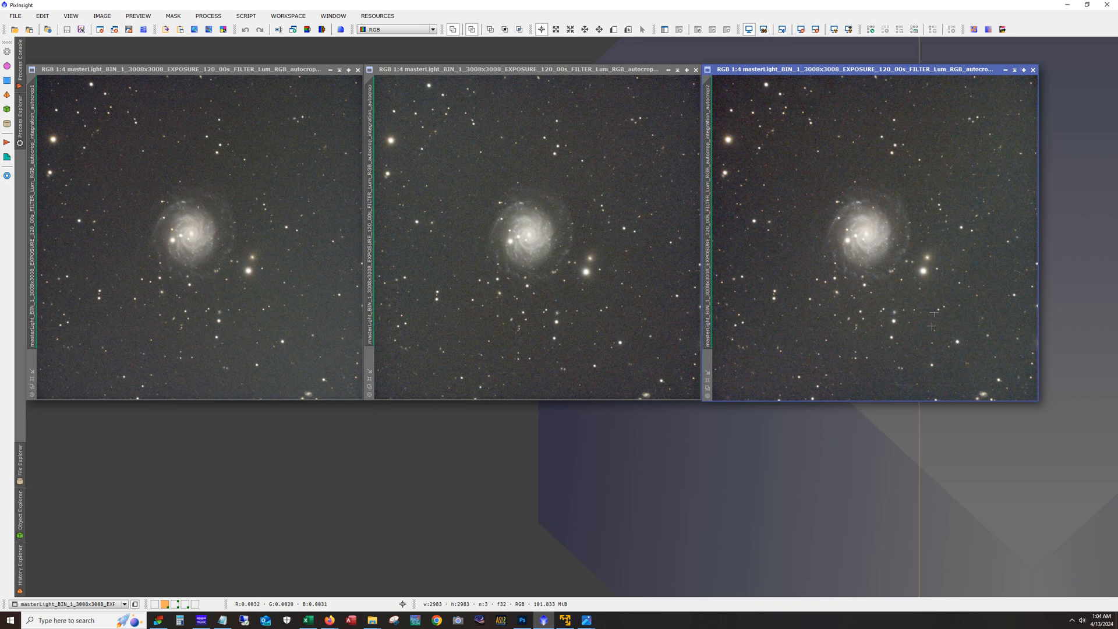
pyautogui.moveTo(371, 452)
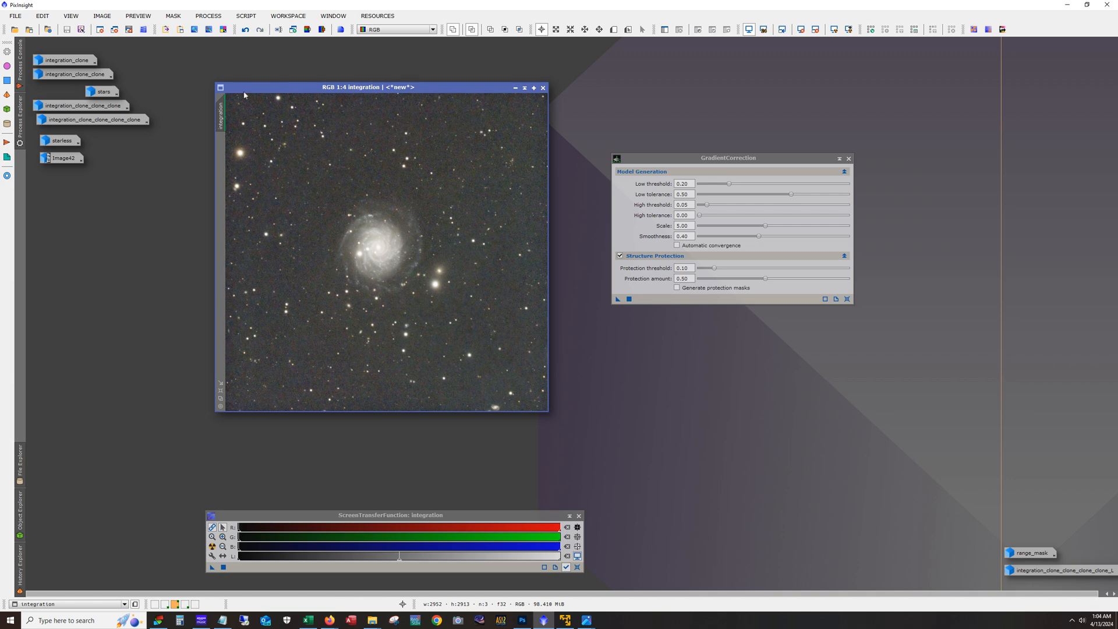
pyautogui.moveTo(319, 151)
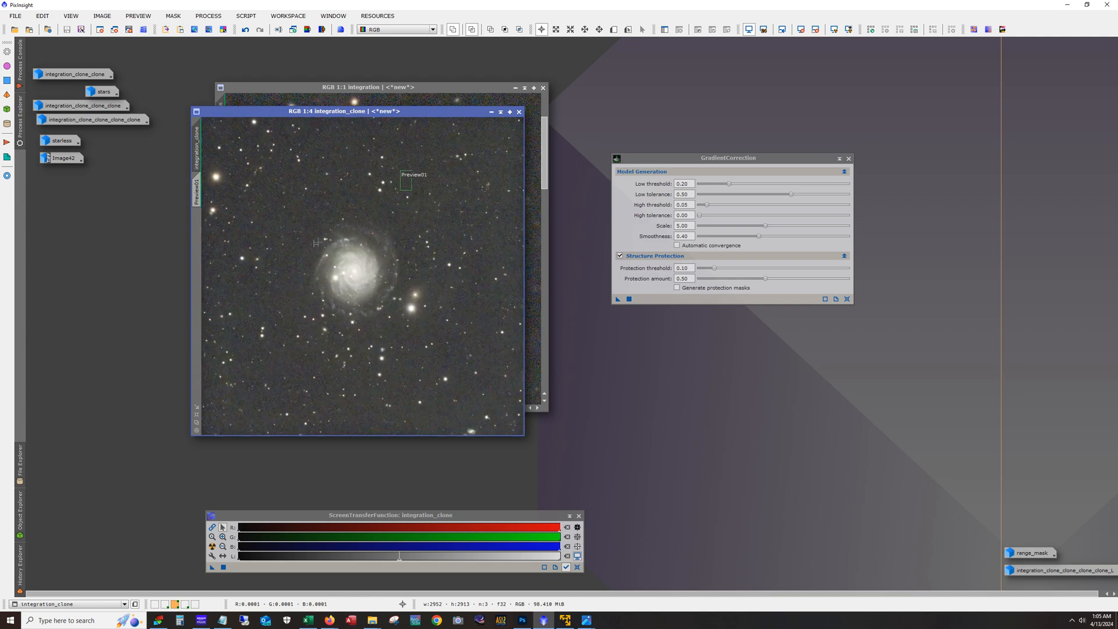
pyautogui.moveTo(522, 549)
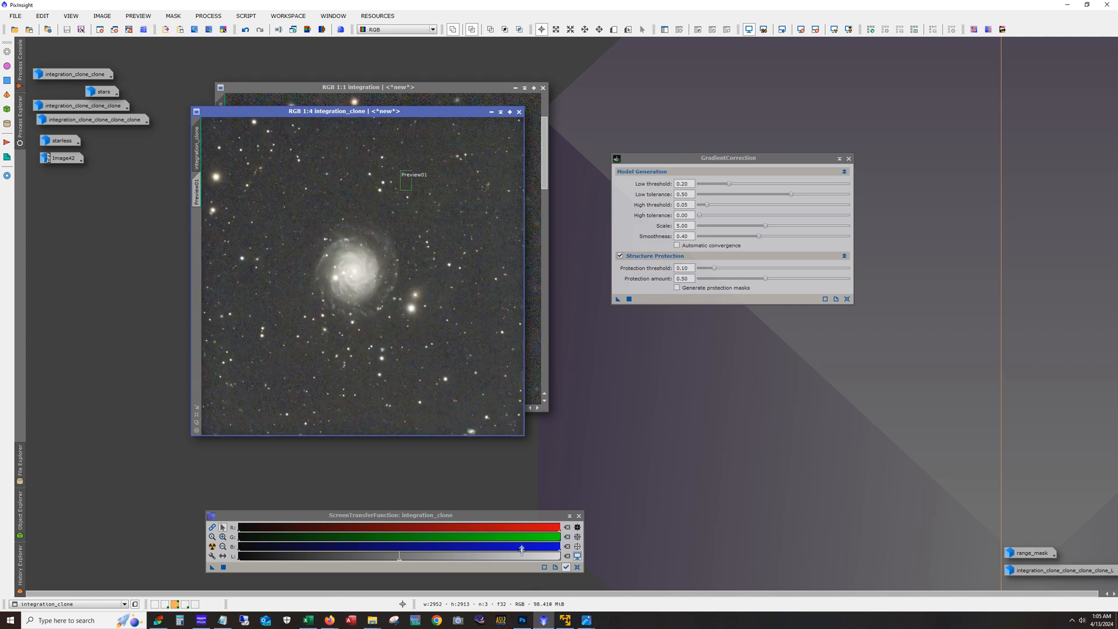
# Nudge the ScreenTransferFunction window aside and back, then browse the Script and Process menus.
pyautogui.moveTo(391, 515); pyautogui.dragTo(492, 477)
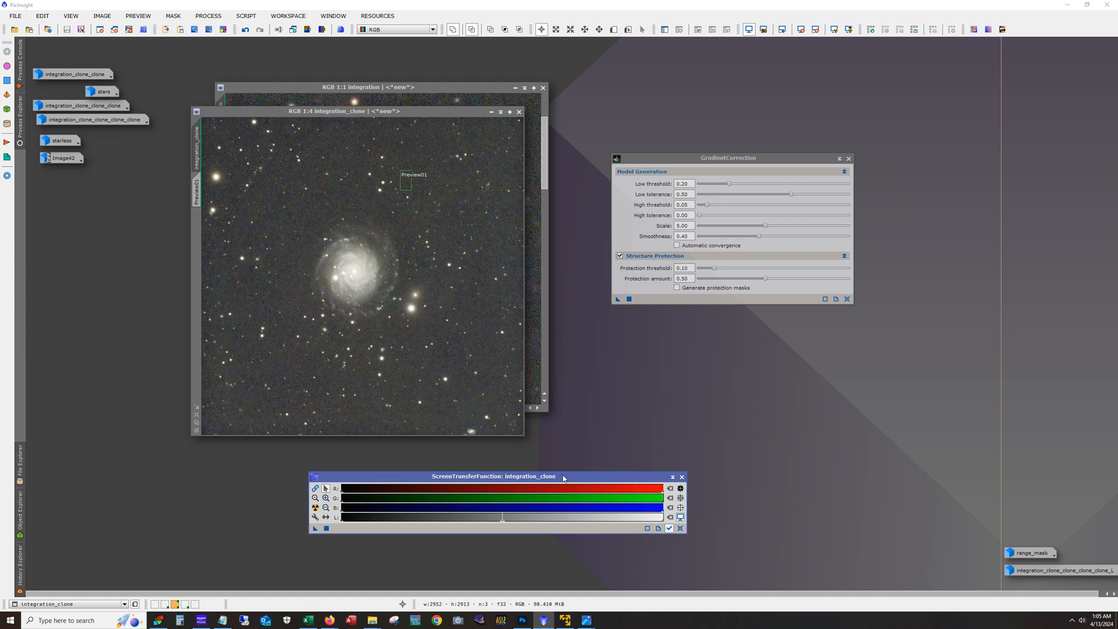
pyautogui.moveTo(491, 476); pyautogui.dragTo(369, 519)
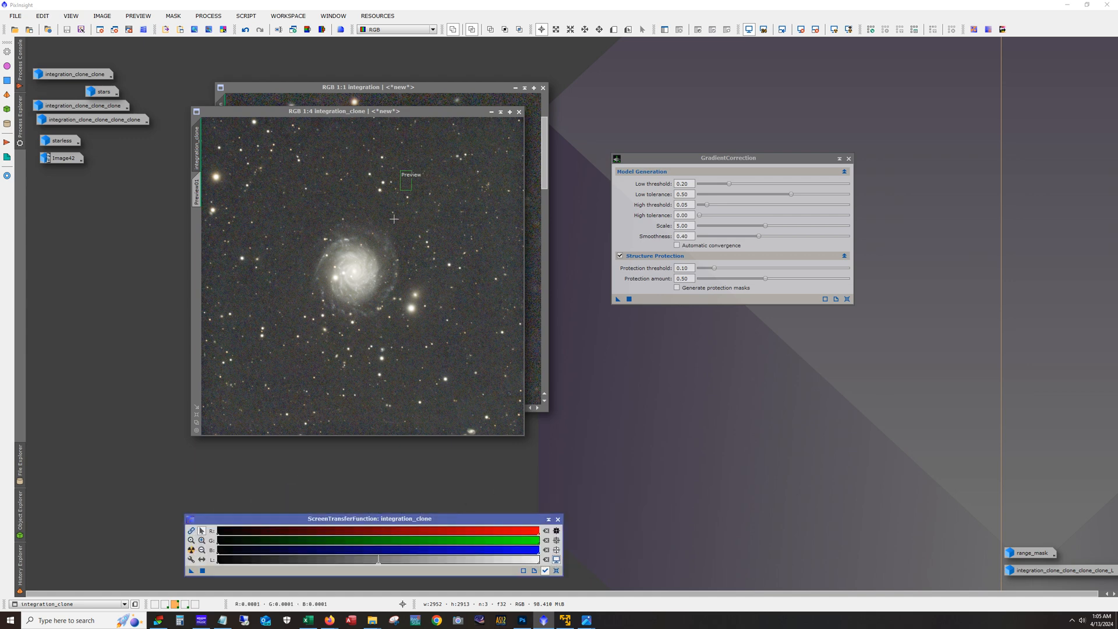
pyautogui.moveTo(431, 157)
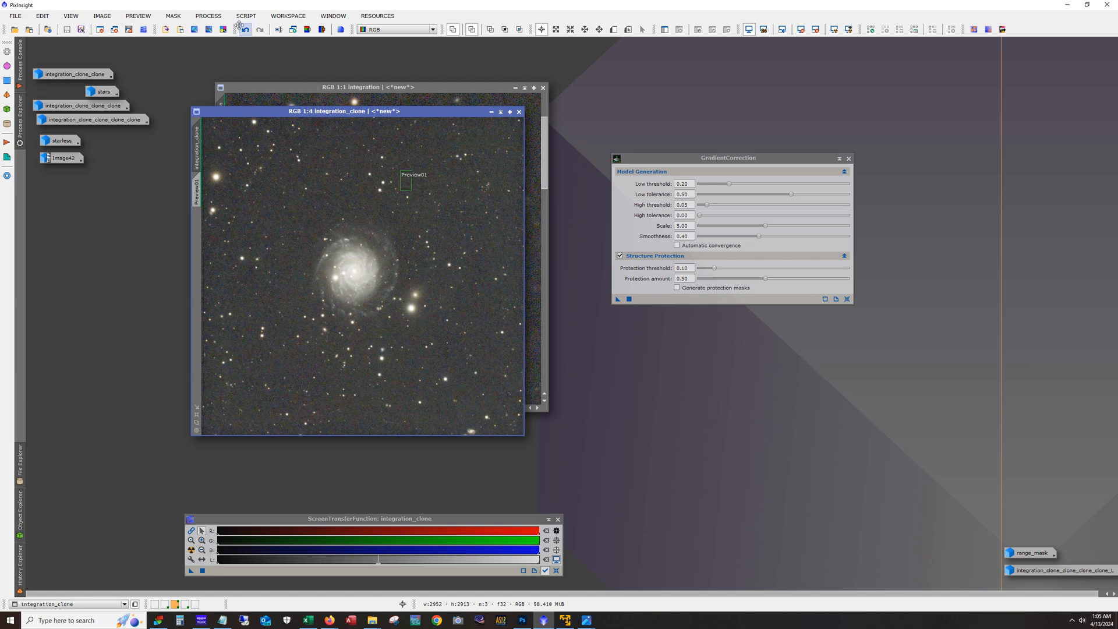
pyautogui.click(246, 16)
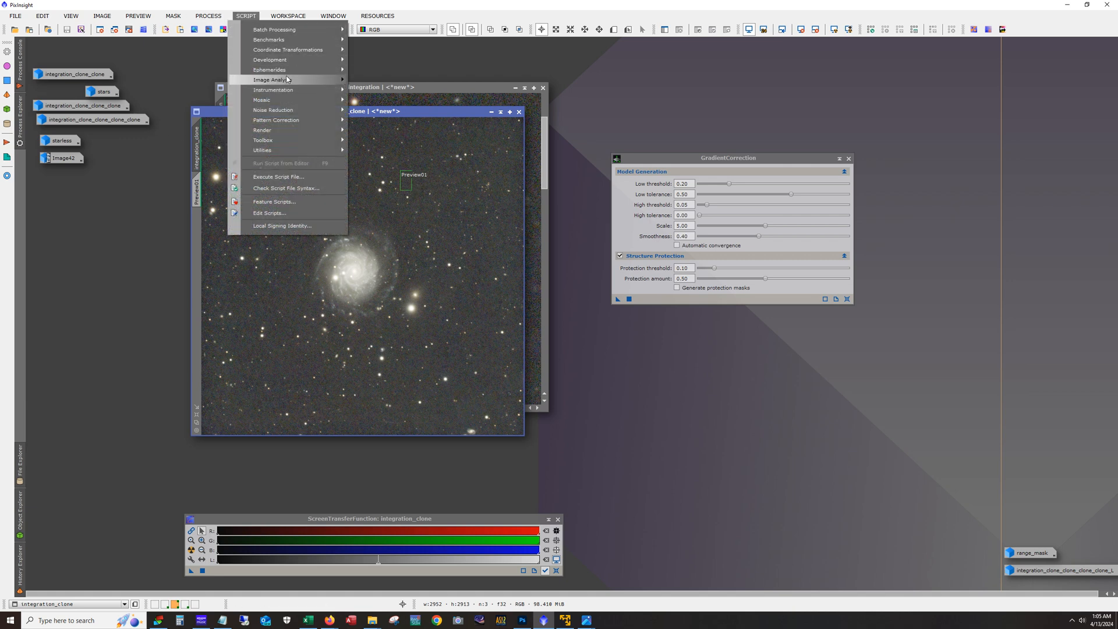
pyautogui.moveTo(270, 79)
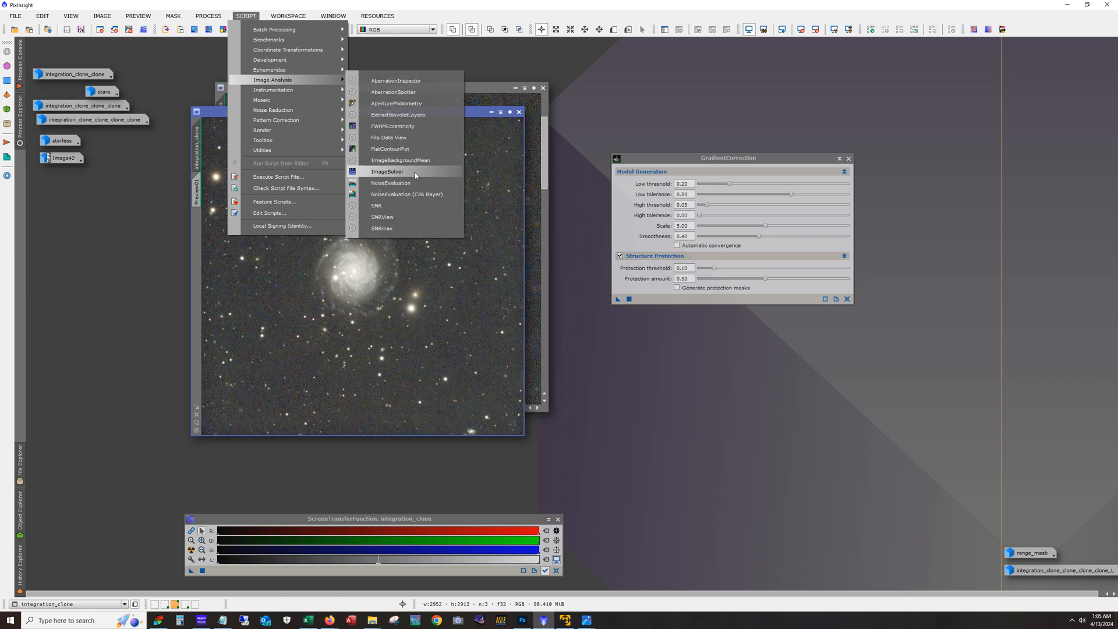
pyautogui.click(207, 15)
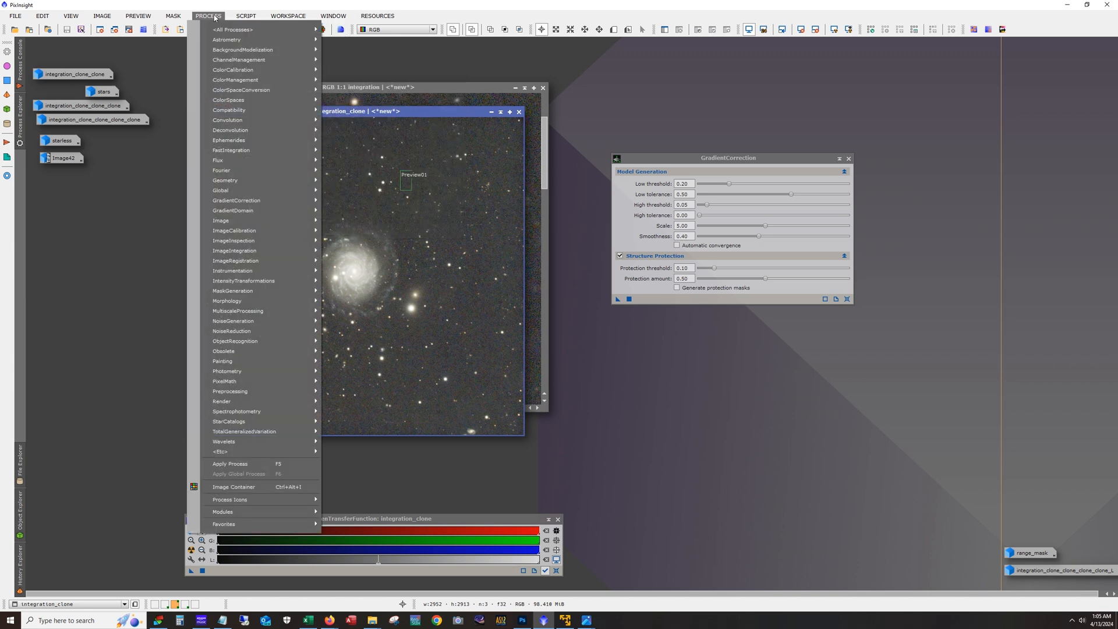
pyautogui.moveTo(233, 69)
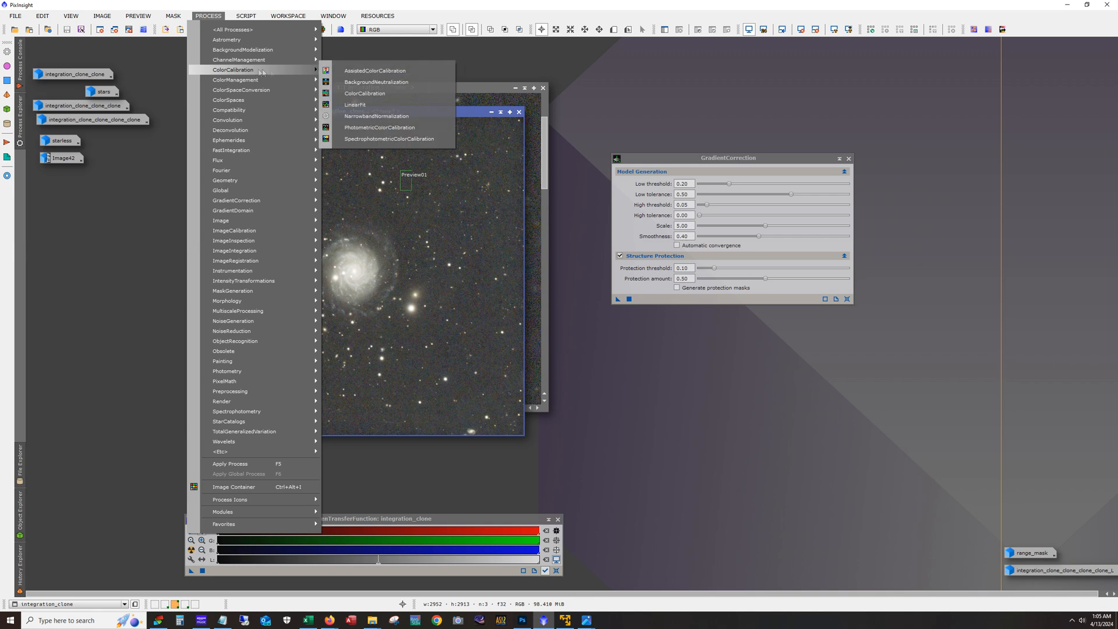
pyautogui.moveTo(374, 139)
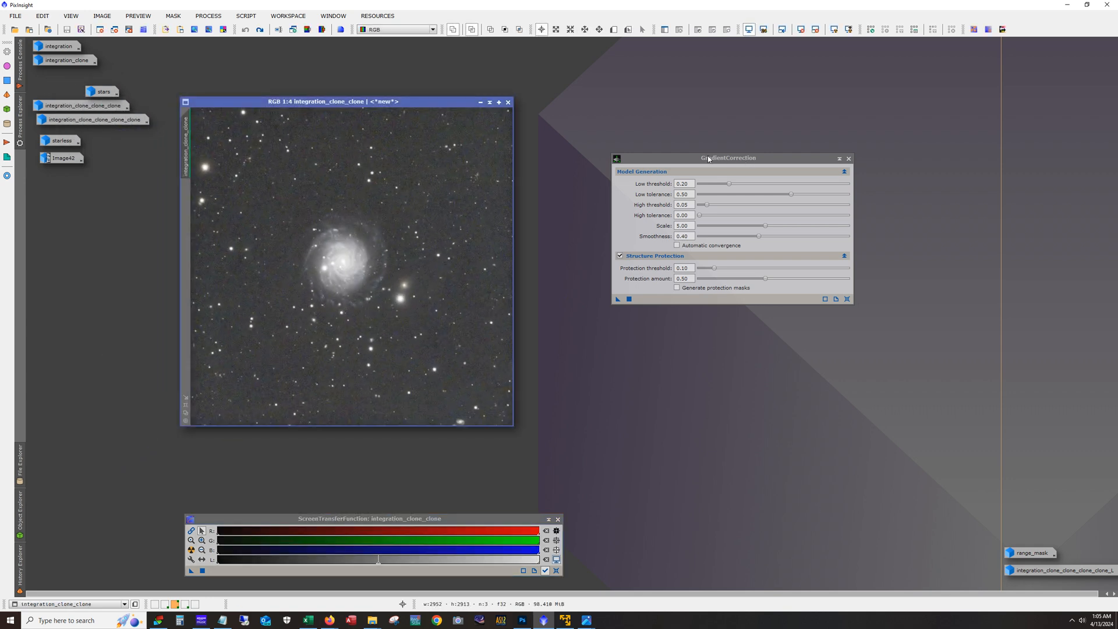
# Move GradientCorrection right and set integration_clone aside, leaving integration_clone_clone on screen.
pyautogui.moveTo(727, 158); pyautogui.dragTo(861, 178)
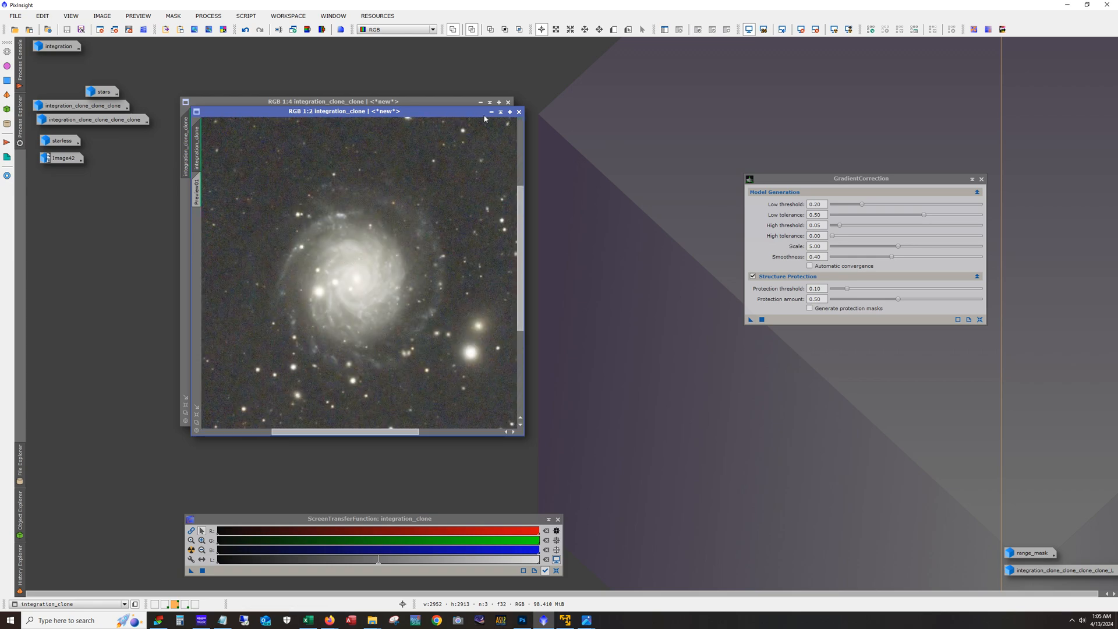
pyautogui.click(518, 112)
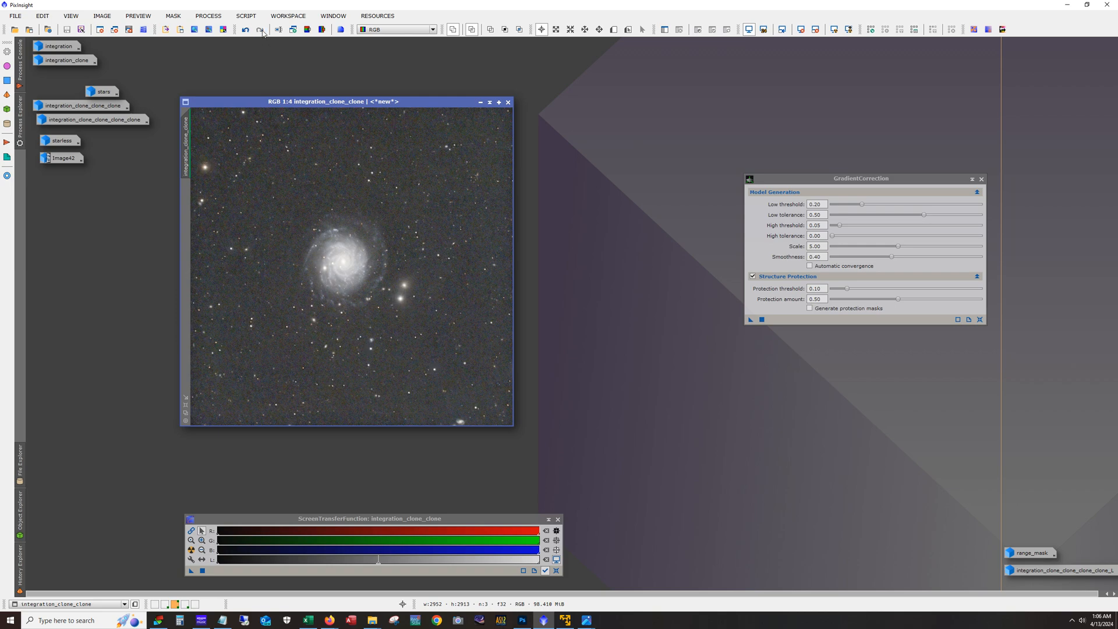
pyautogui.moveTo(337, 183)
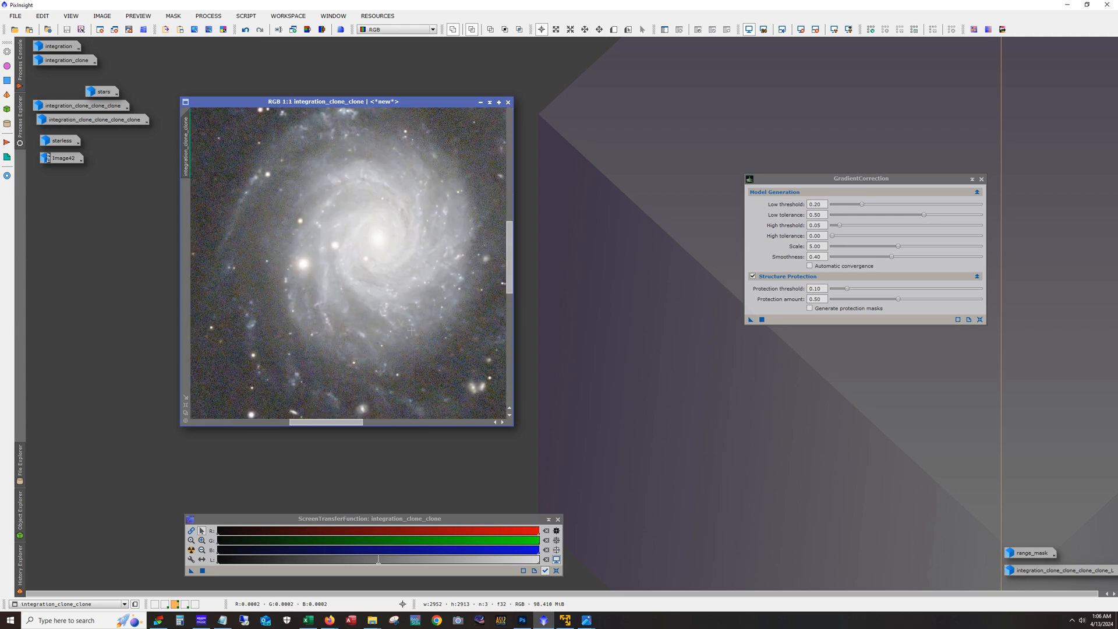
# Enlarge the integration_clone_clone window and zoom into the galaxy core.
pyautogui.click(557, 574)
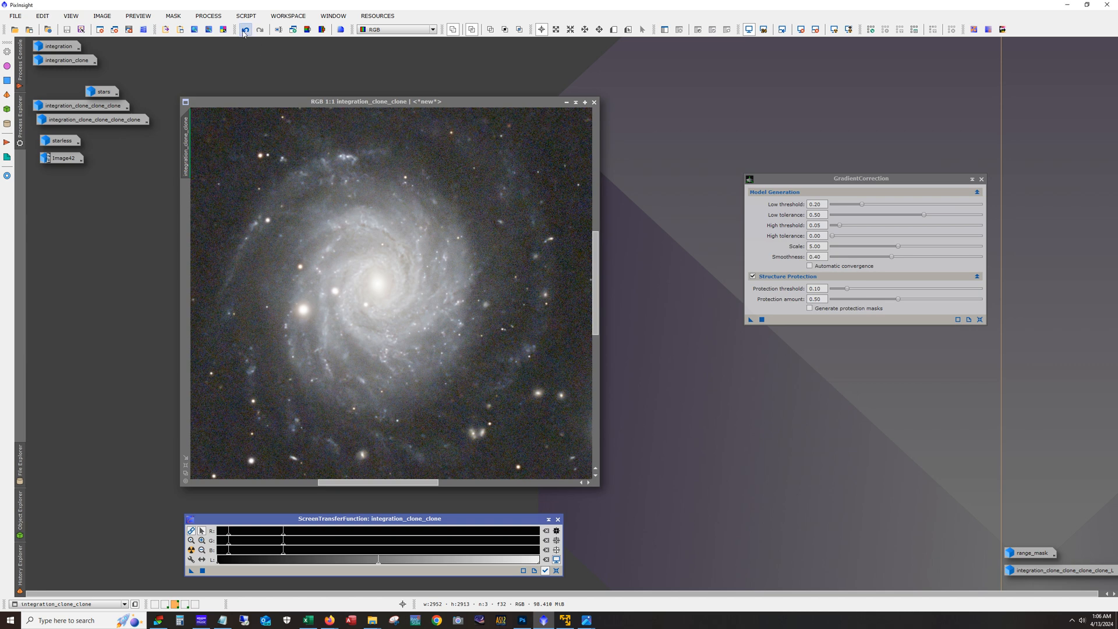
pyautogui.click(259, 29)
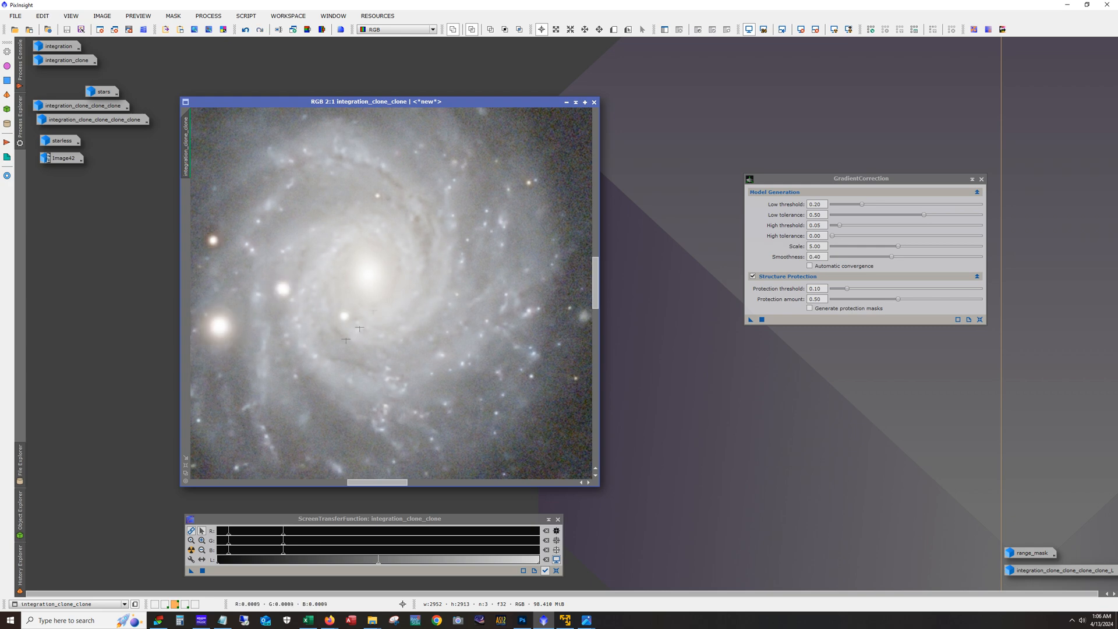
pyautogui.moveTo(413, 258)
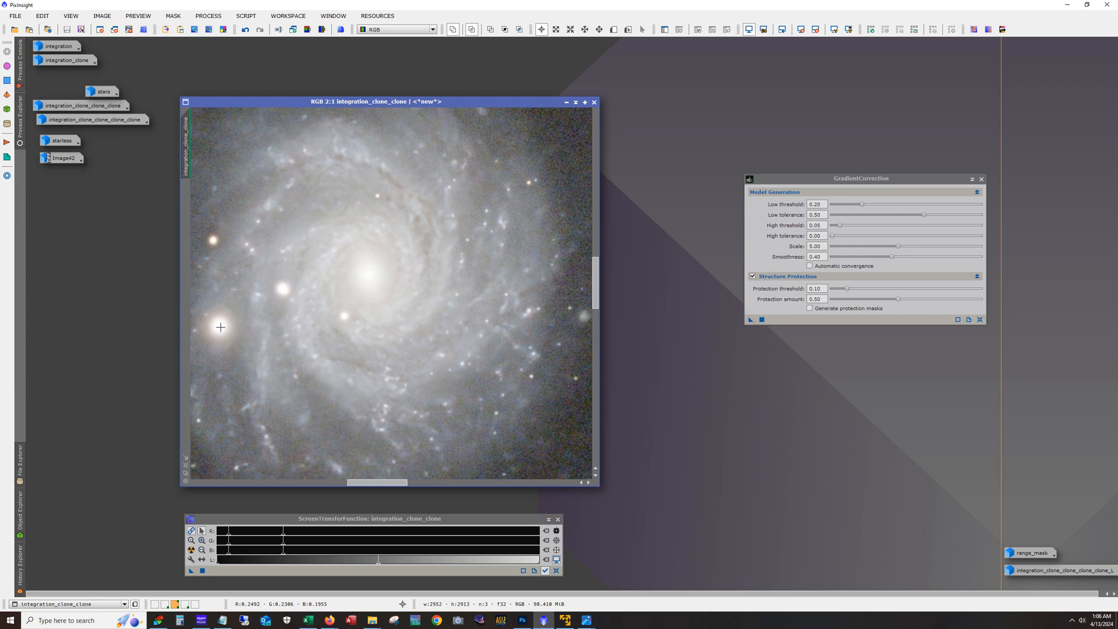
pyautogui.moveTo(415, 362)
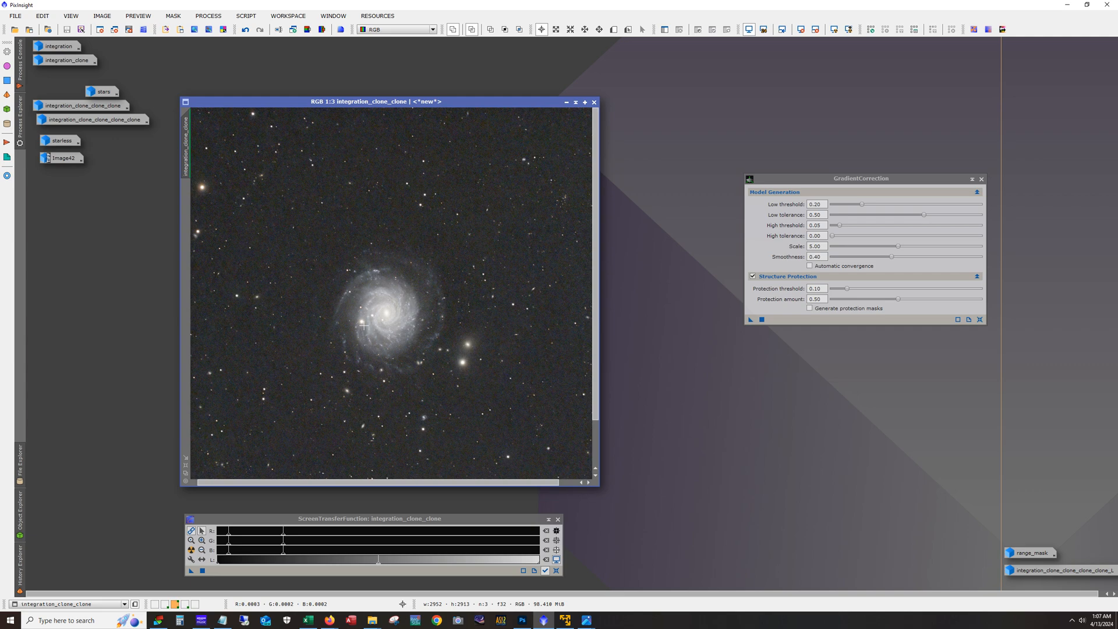
pyautogui.moveTo(616, 155)
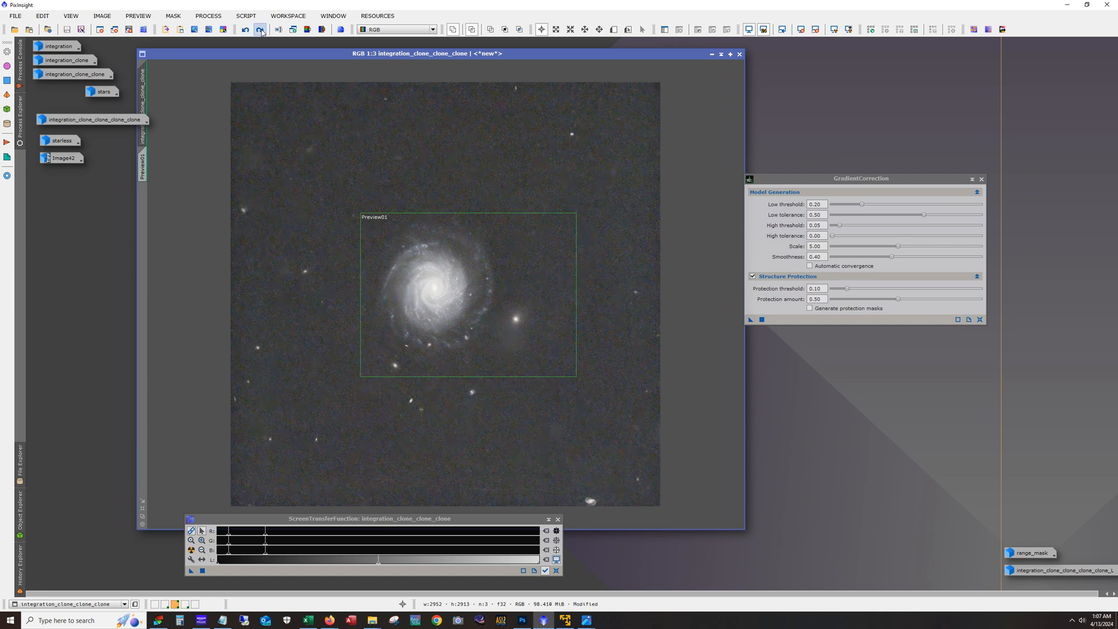
# View the galaxy at 1:1 and inside Preview01, then pick IntensityTransformations from the Process menu.
pyautogui.click(252, 30)
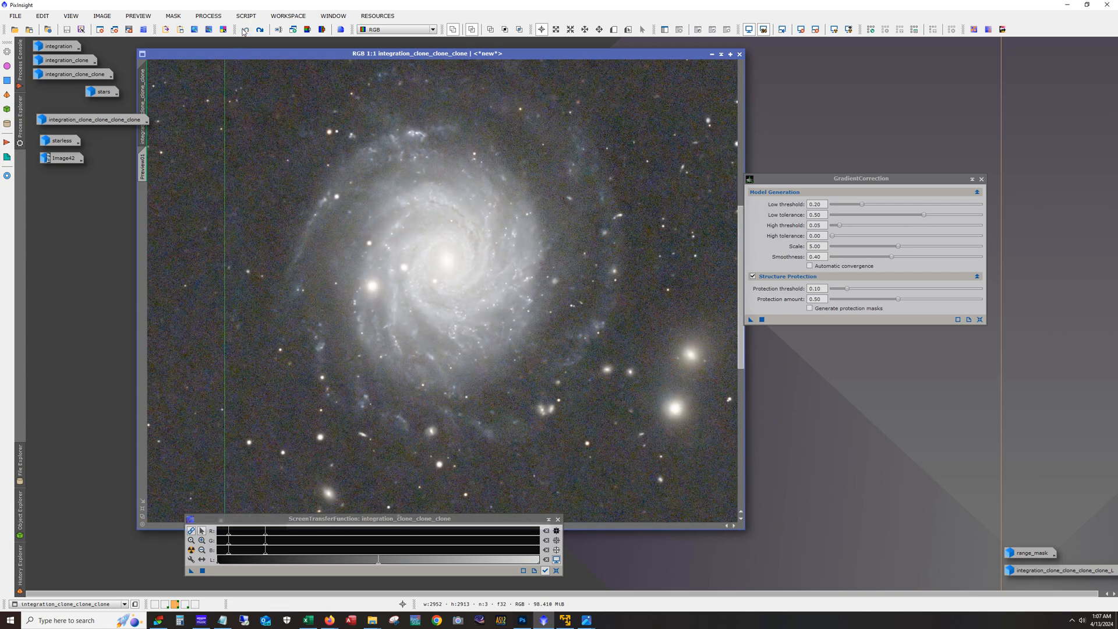
pyautogui.click(262, 29)
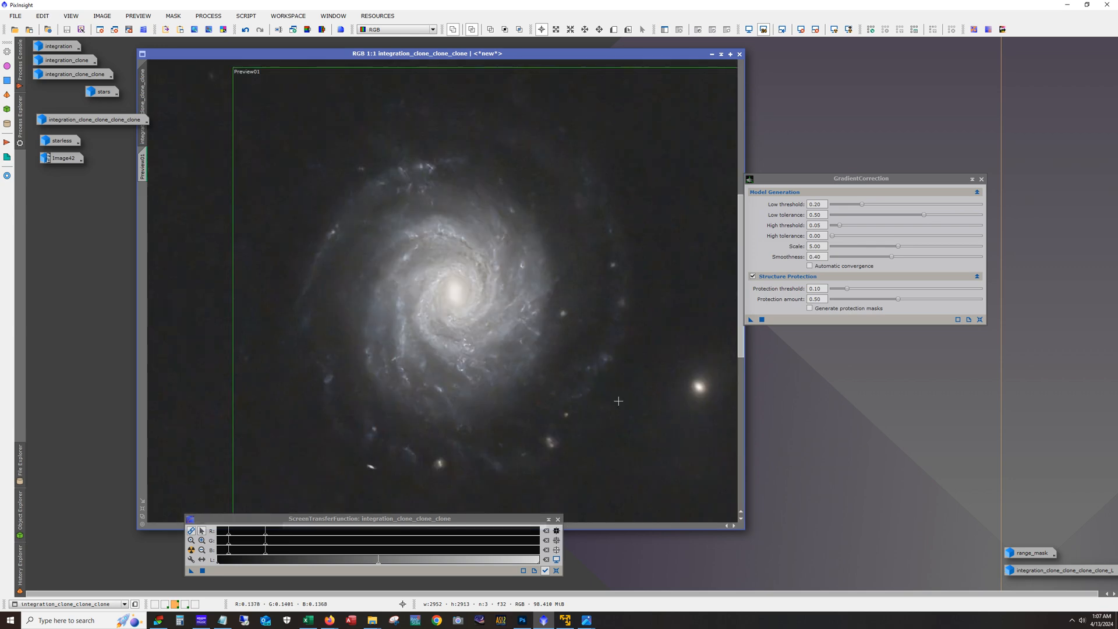
pyautogui.click(207, 15)
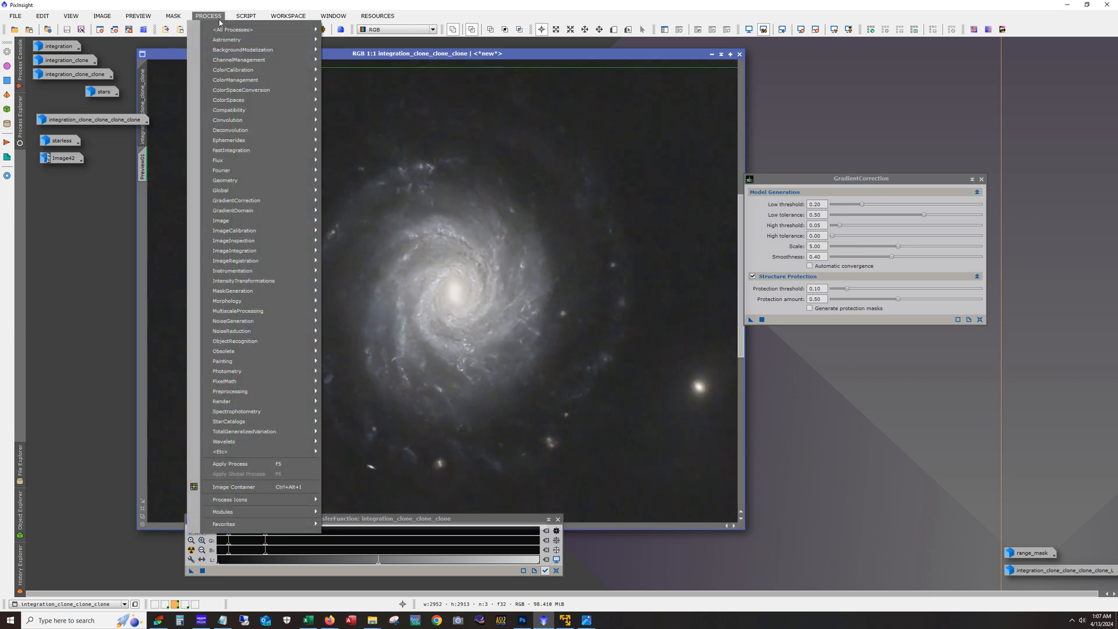
pyautogui.moveTo(244, 280)
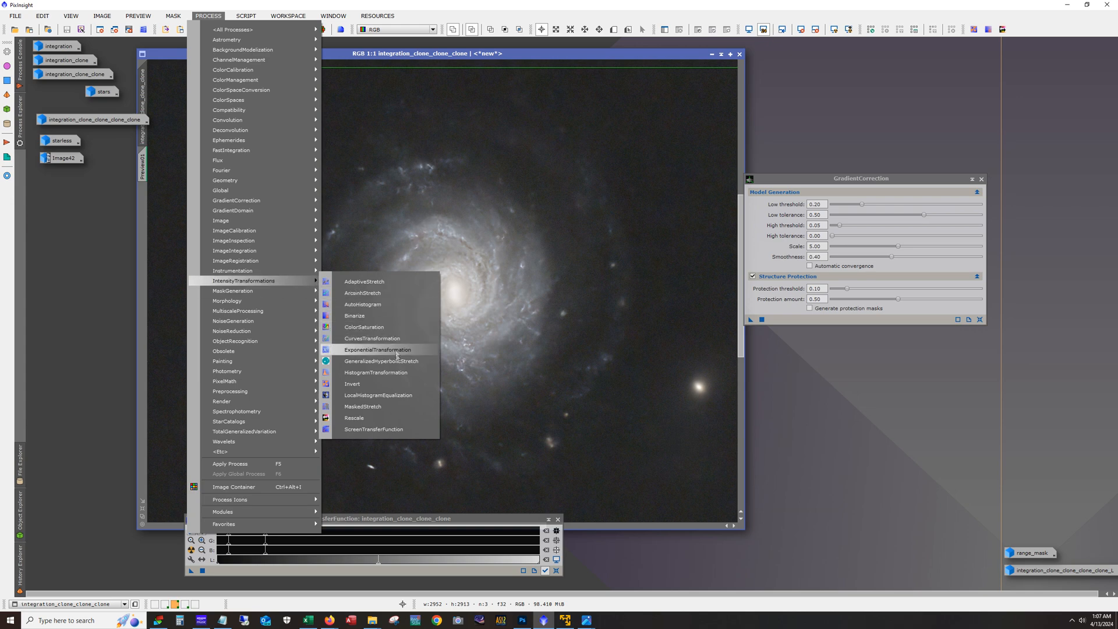
pyautogui.click(383, 361)
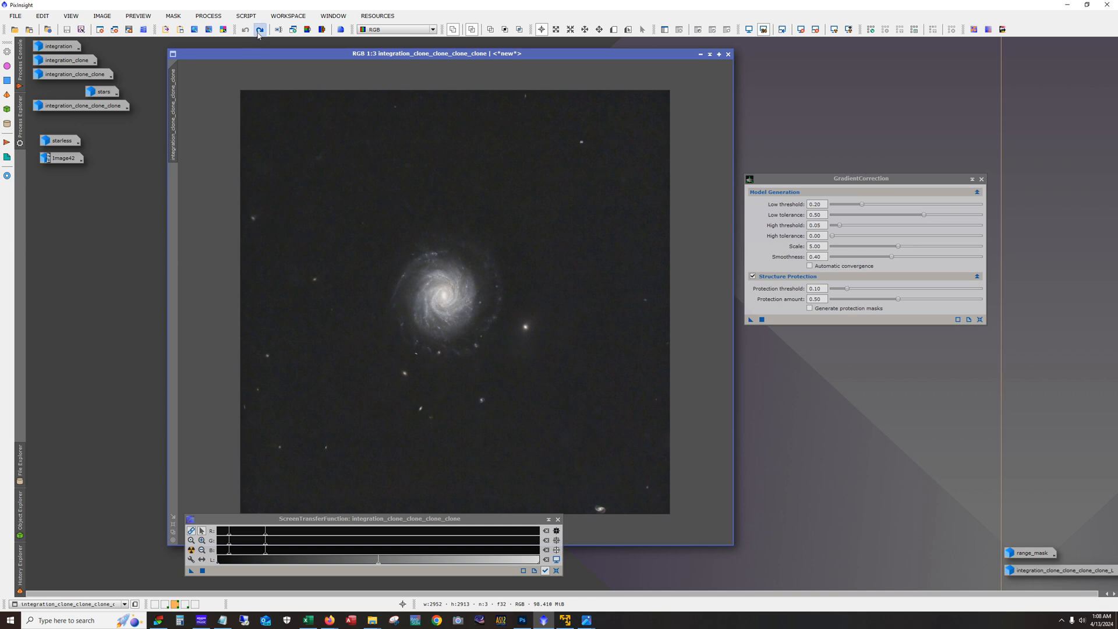
# Mask the galaxy and stars, mark a background-sky preview, and zoom in near a bright star.
pyautogui.click(259, 29)
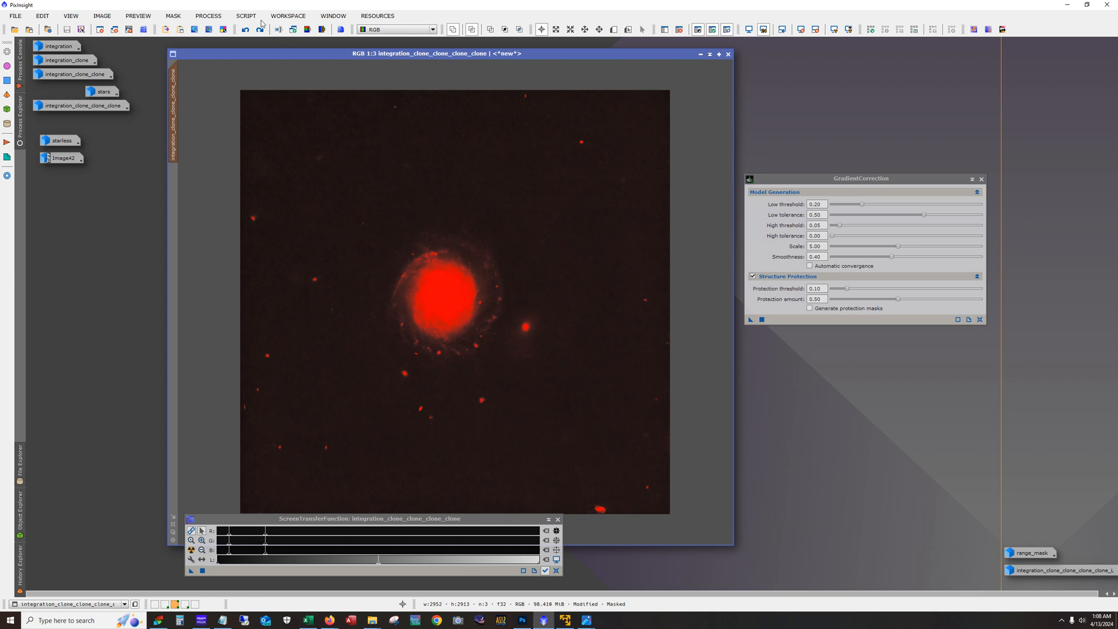
pyautogui.moveTo(430, 272); pyautogui.dragTo(611, 431)
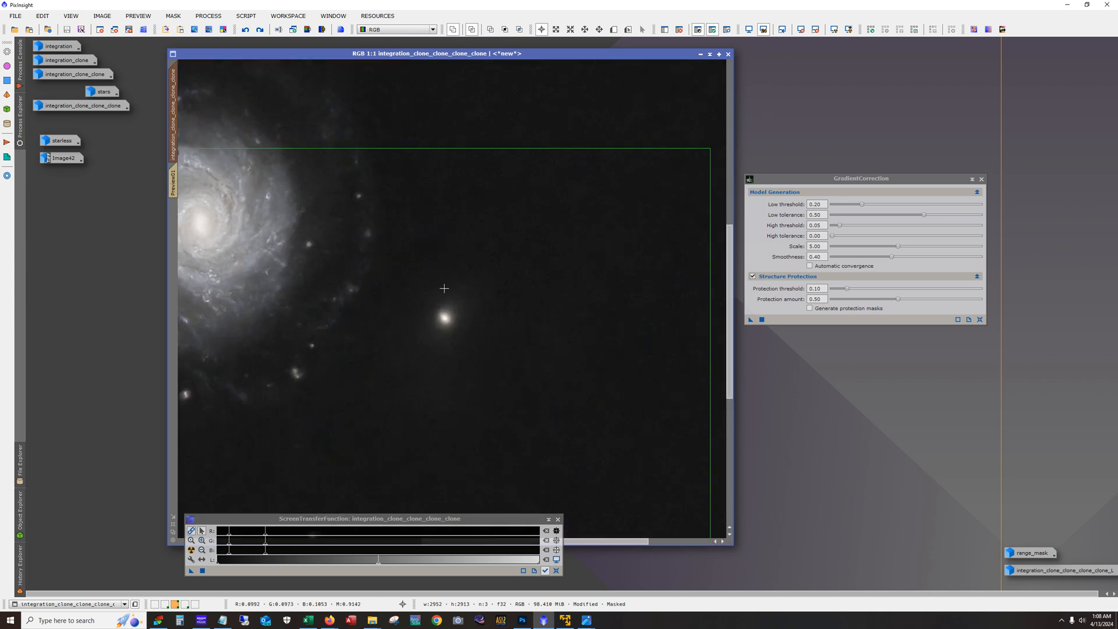
pyautogui.click(258, 29)
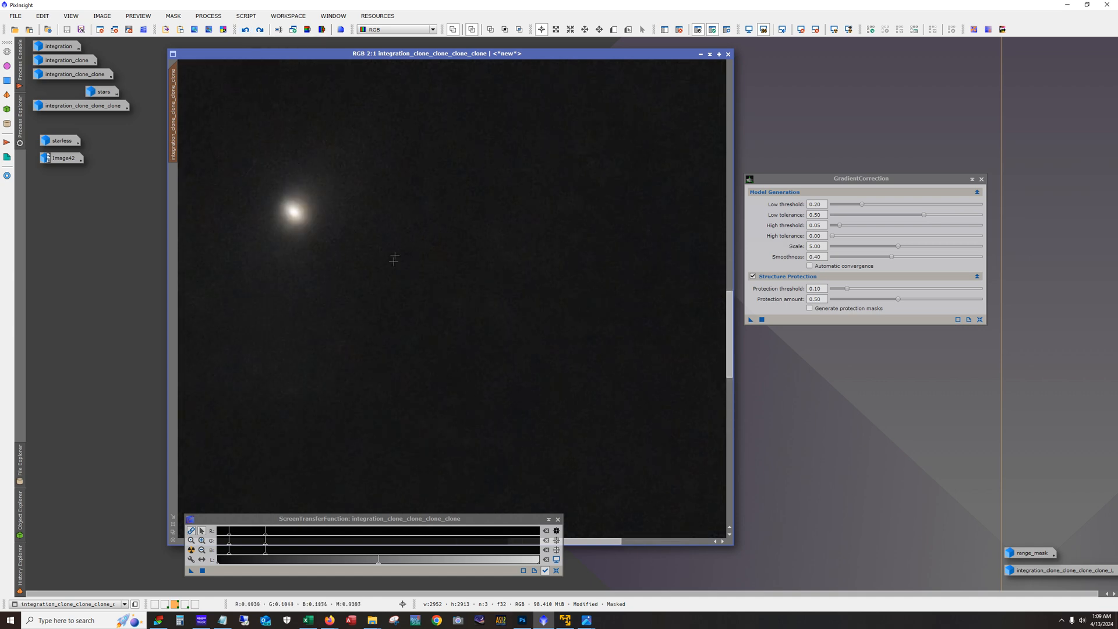
pyautogui.moveTo(417, 294)
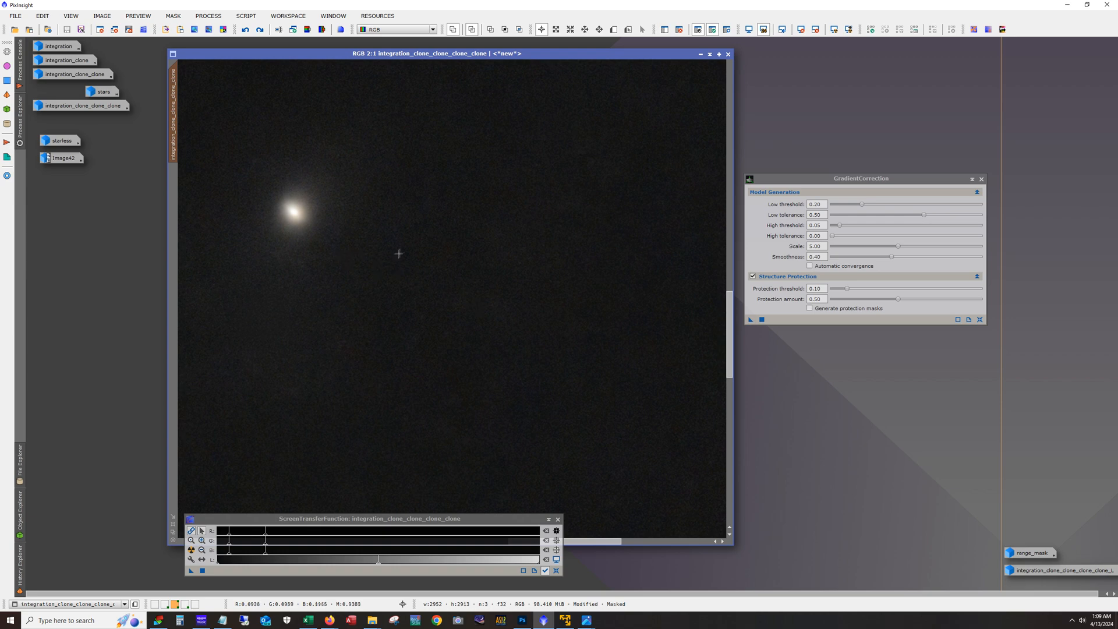
pyautogui.moveTo(527, 331)
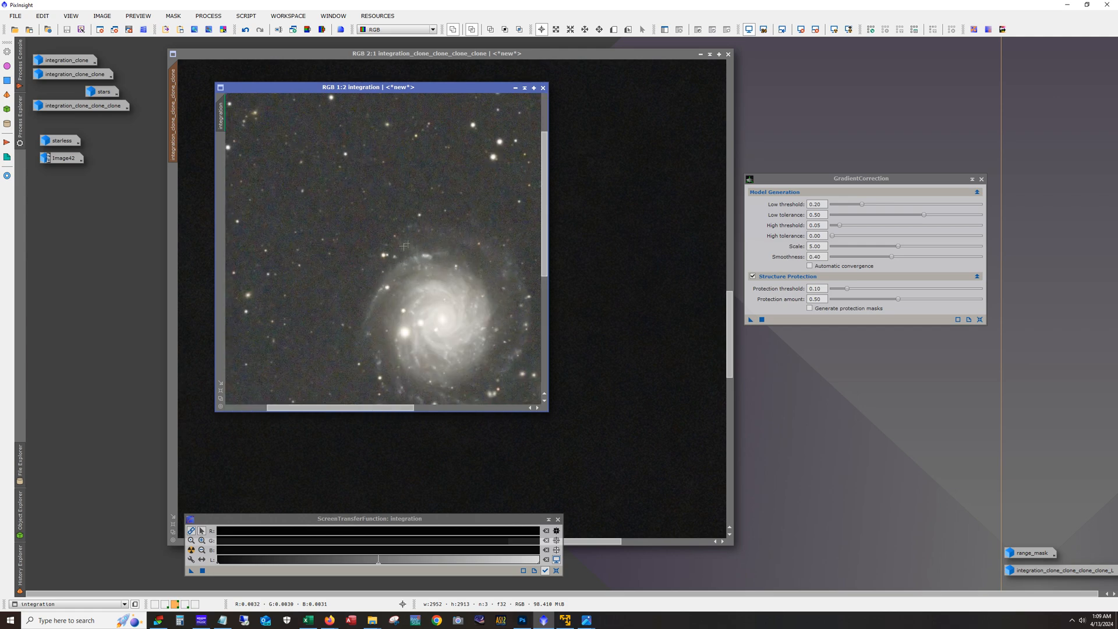
pyautogui.moveTo(429, 236)
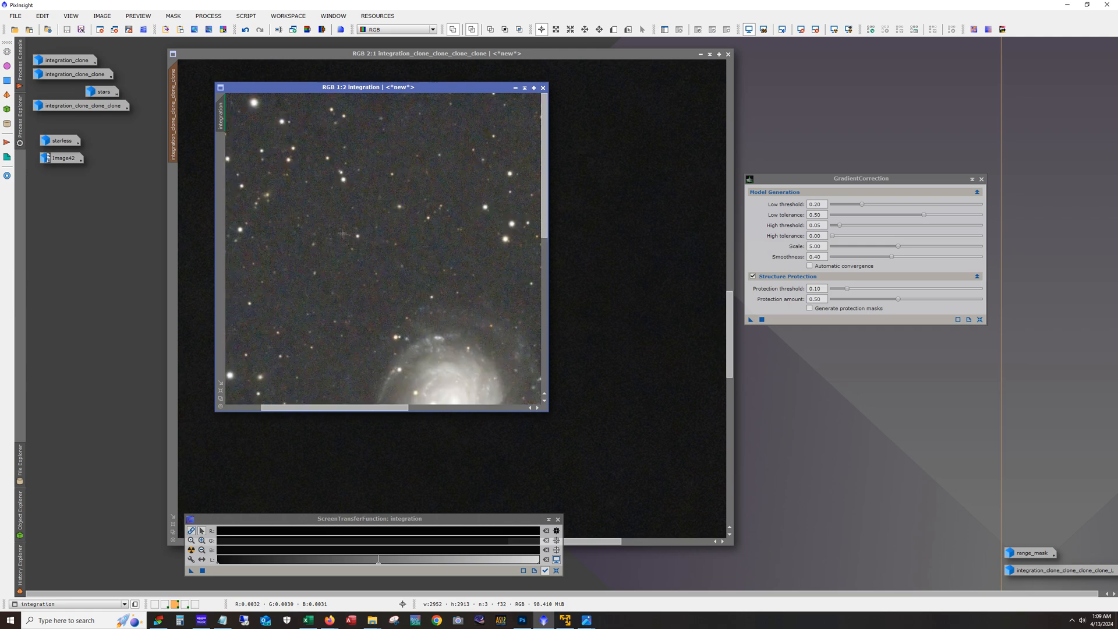
pyautogui.moveTo(392, 205)
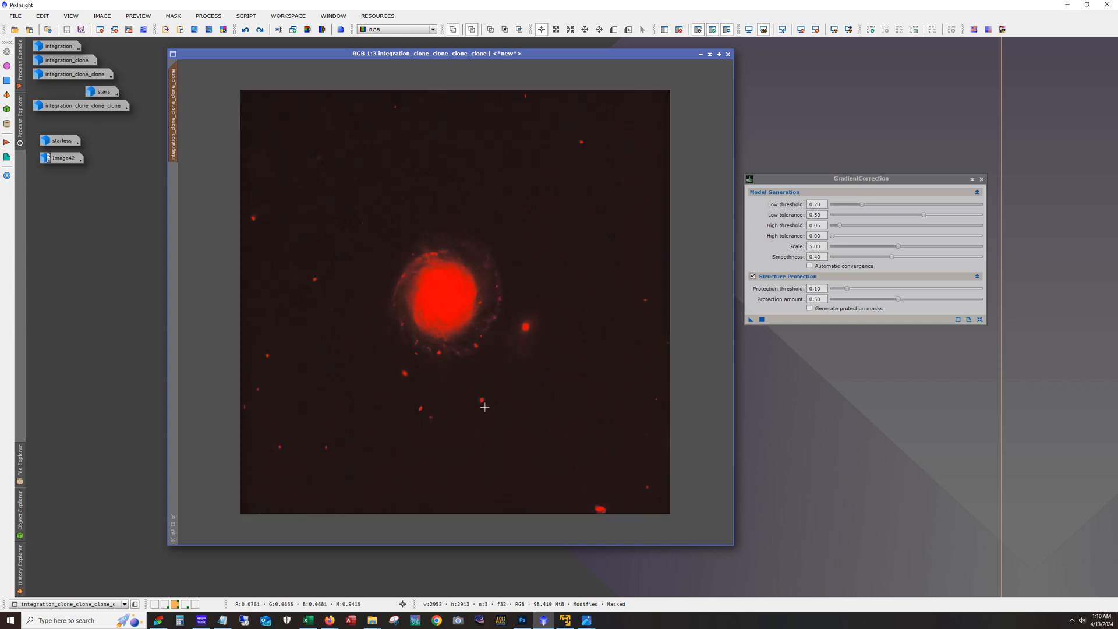
pyautogui.moveTo(474, 290)
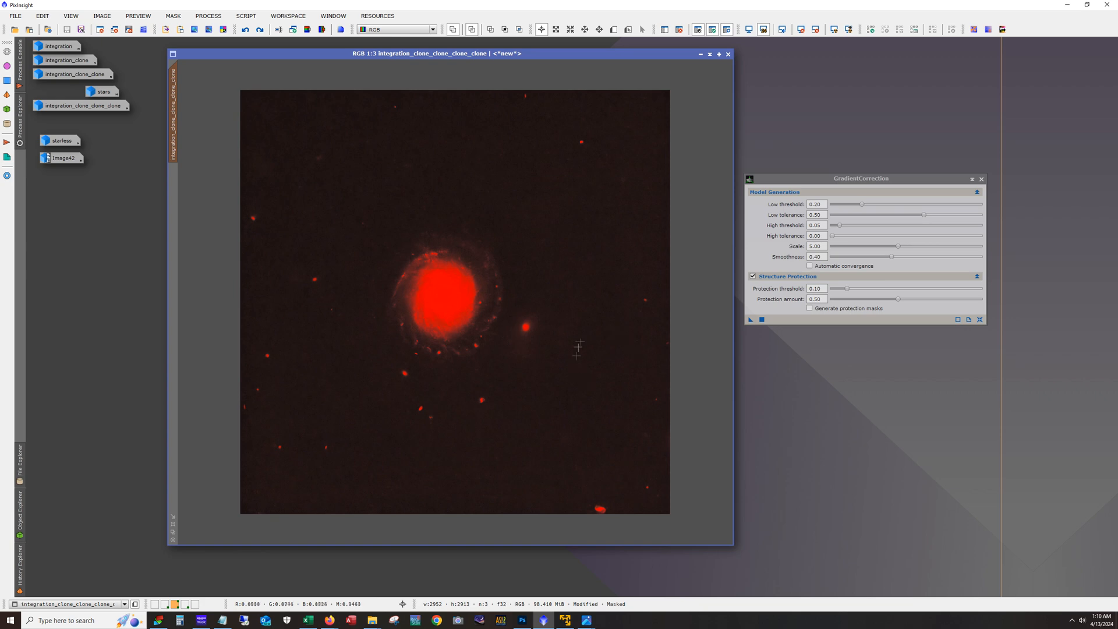
pyautogui.moveTo(594, 351)
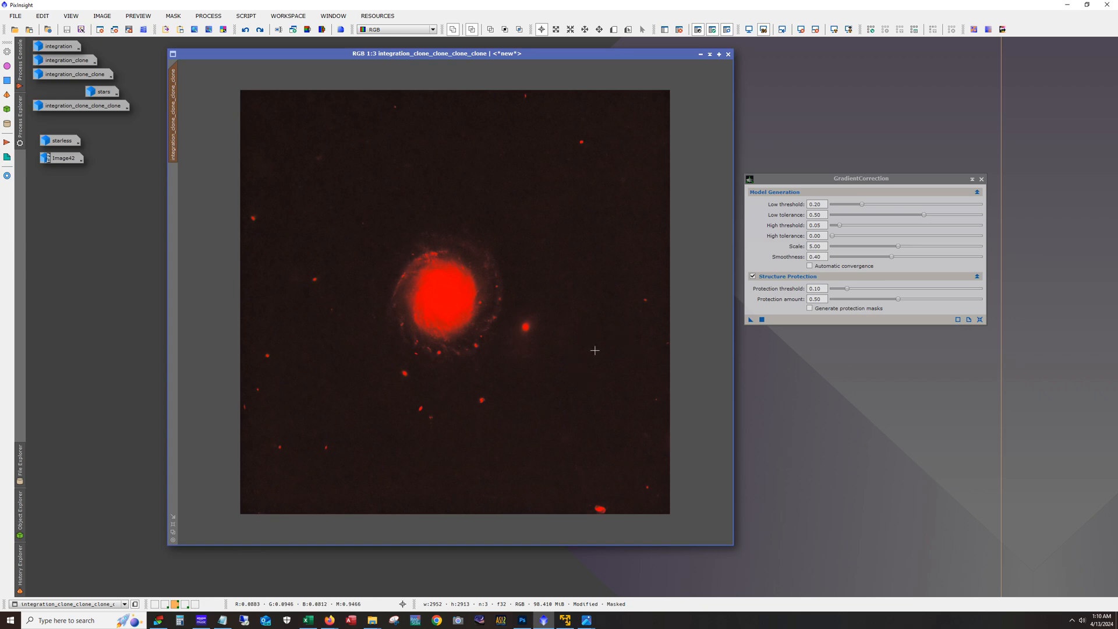
pyautogui.moveTo(557, 310)
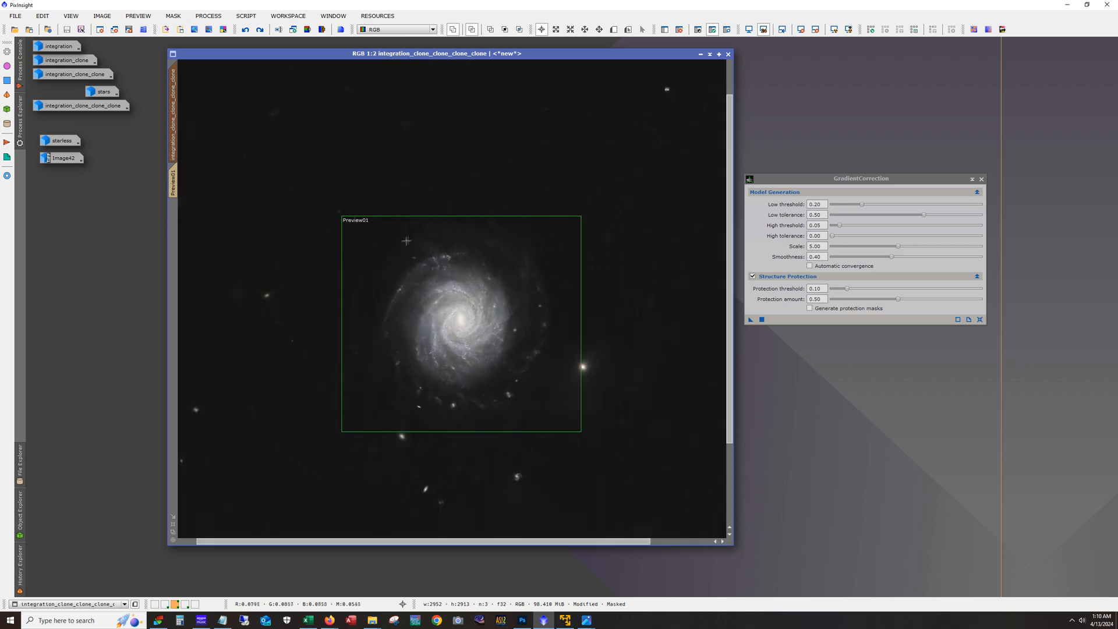
# Toggle the mask overlay and Undo/Redo to compare the colour change, ending on the blue-armed, golden-core version.
pyautogui.click(727, 29)
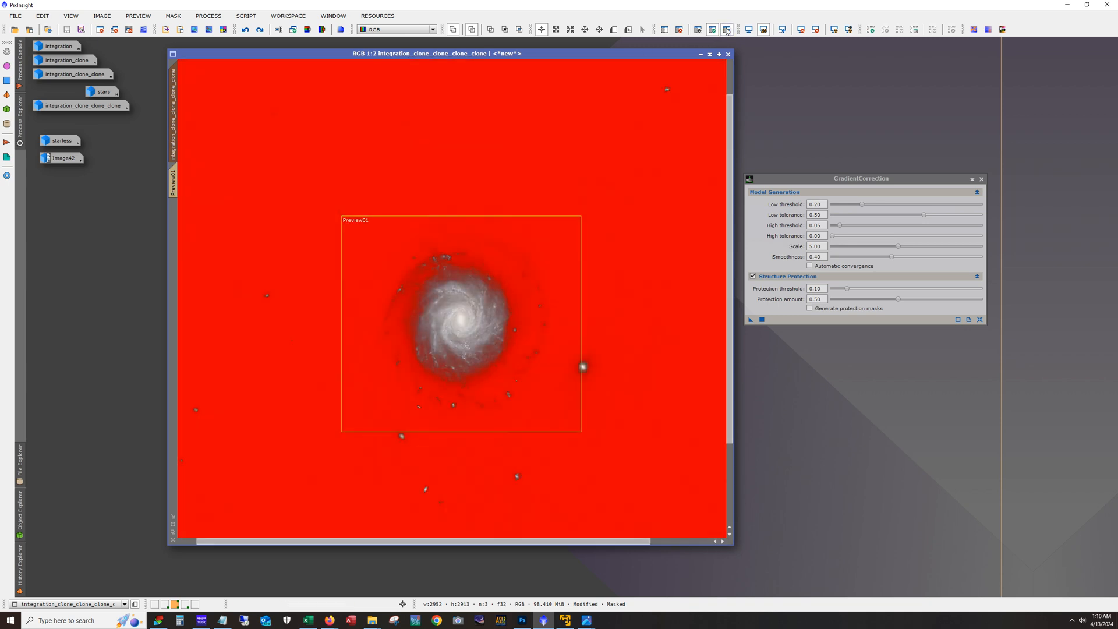
pyautogui.click(277, 29)
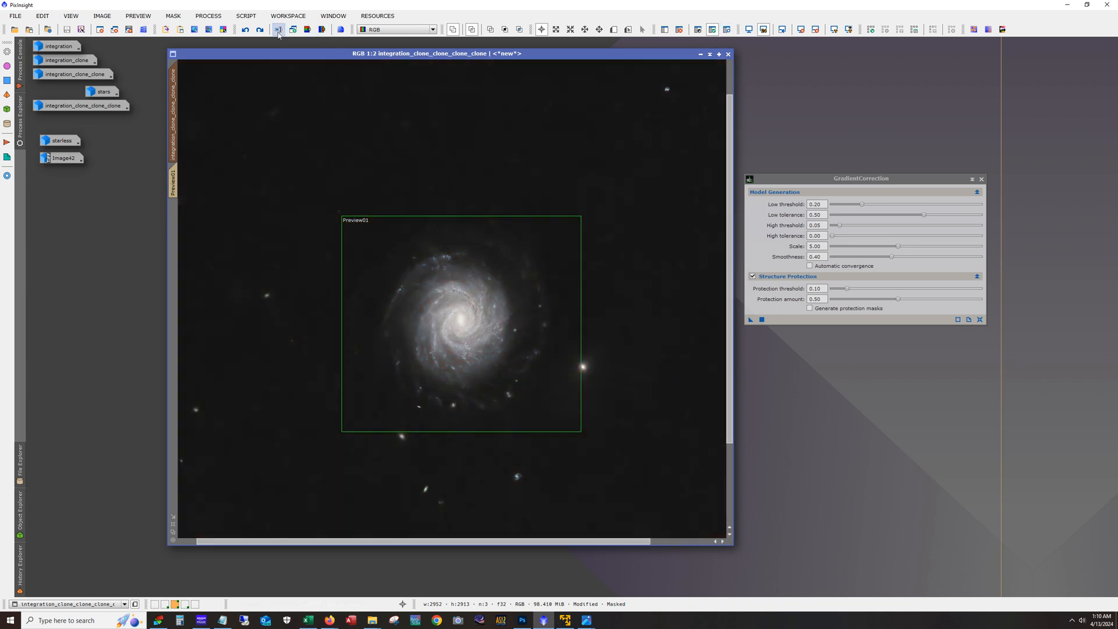
pyautogui.click(261, 29)
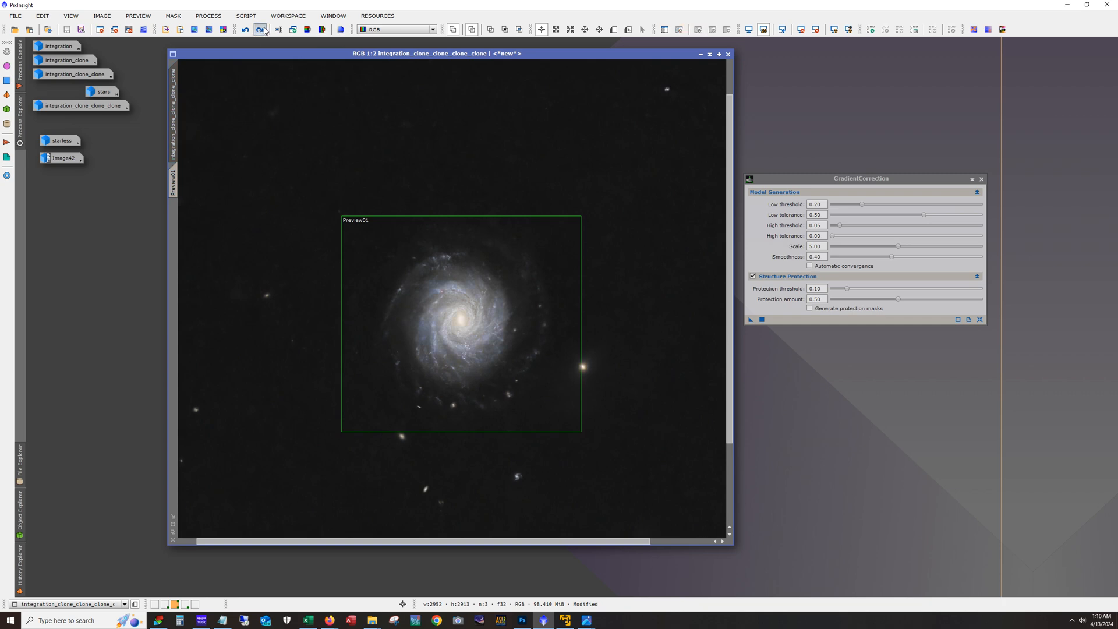
pyautogui.click(263, 29)
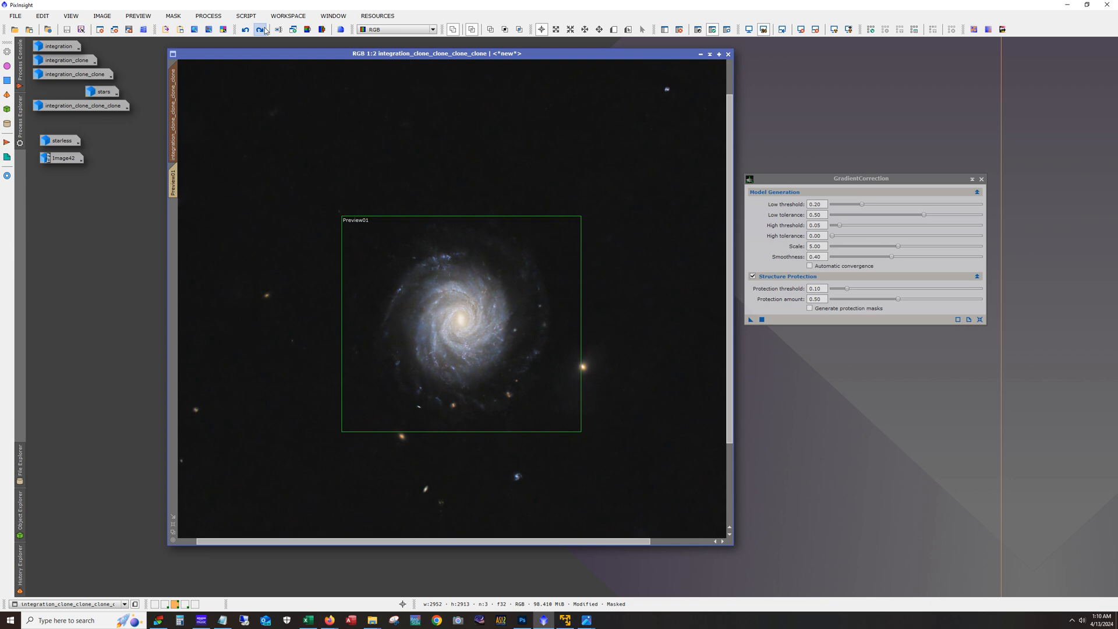
pyautogui.click(262, 29)
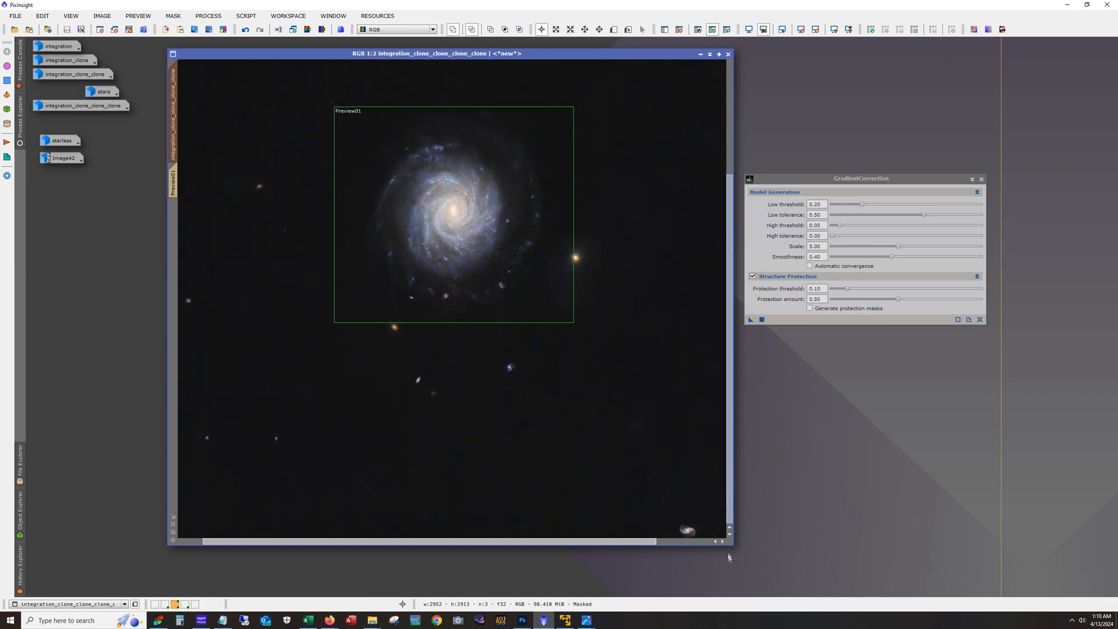
pyautogui.hscroll(3)
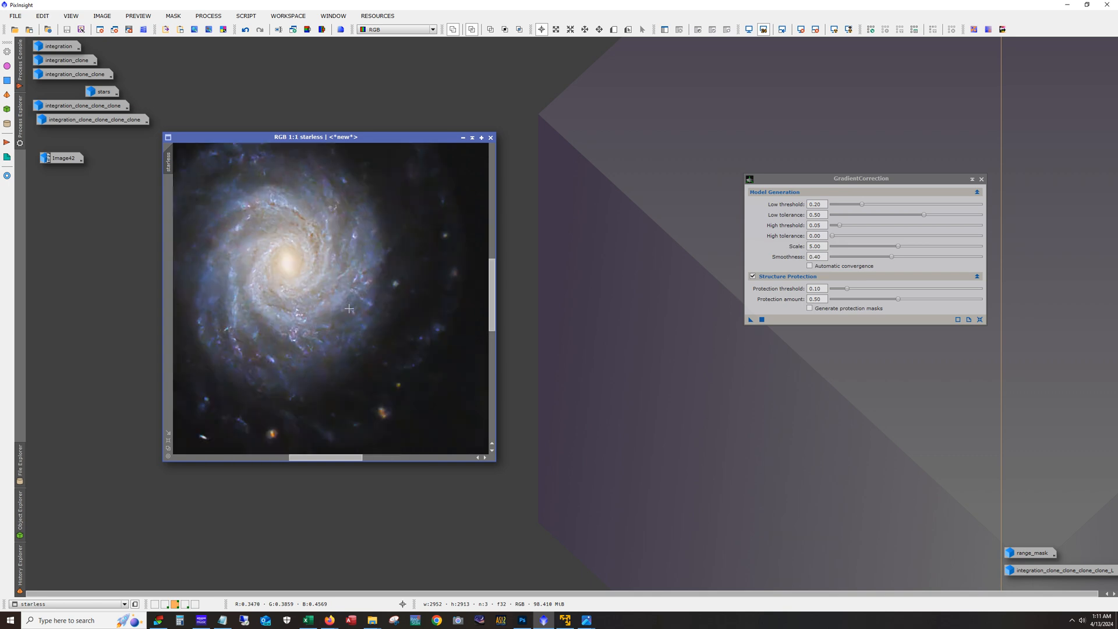
# Bring the stars-only image beside the starless galaxy and compare it with undo/redo.
pyautogui.moveTo(325, 456); pyautogui.dragTo(350, 462)
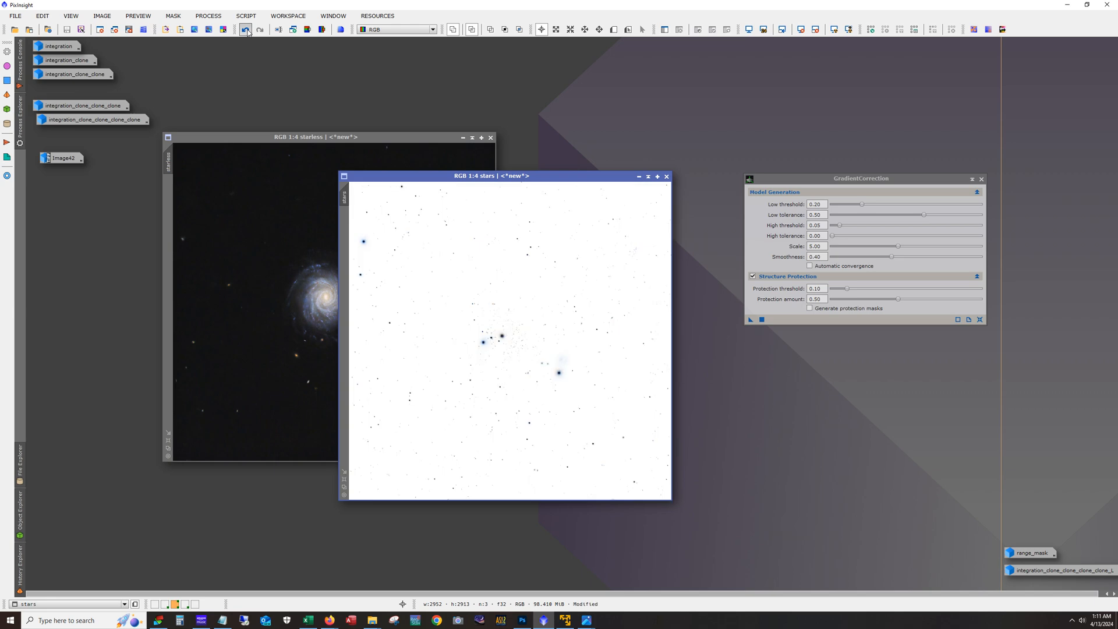
pyautogui.click(246, 29)
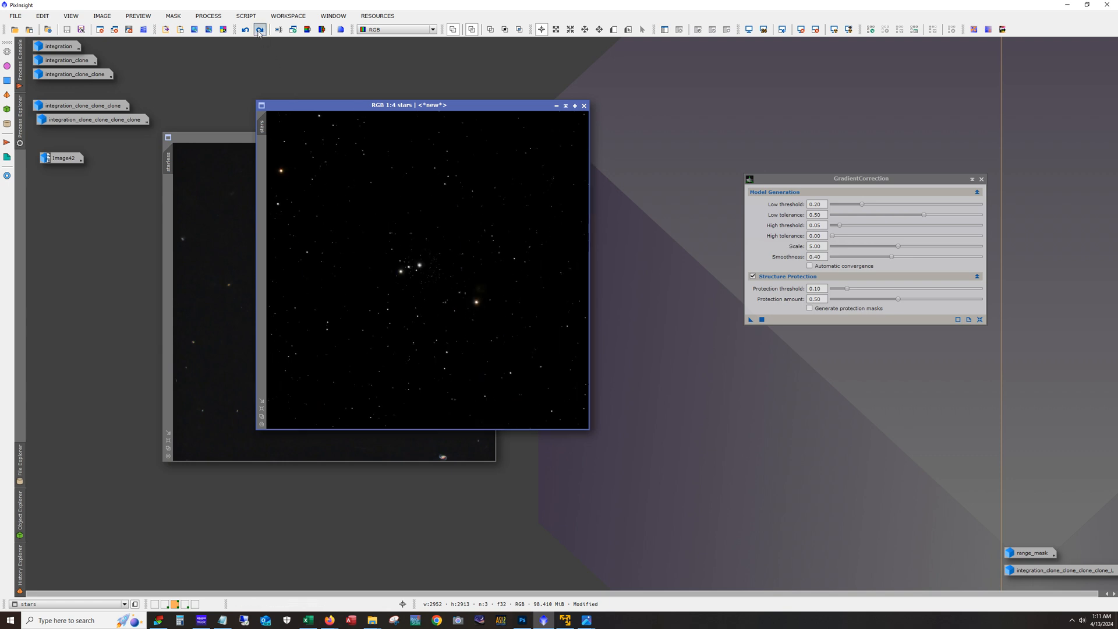
pyautogui.click(259, 29)
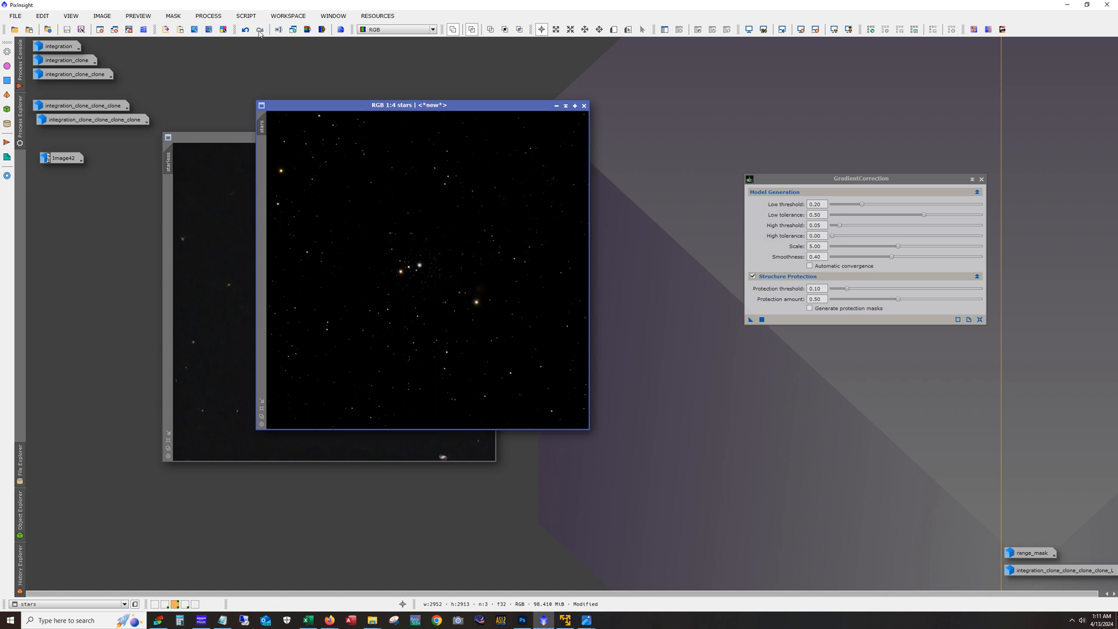
pyautogui.moveTo(265, 29)
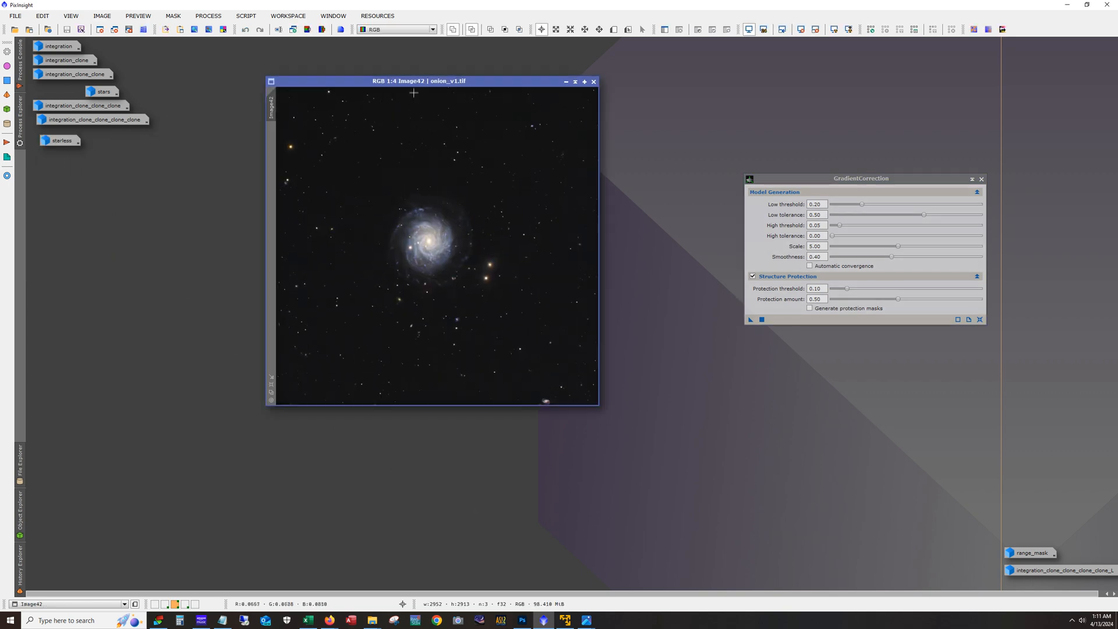
# Enlarge the finished onion_v1.tif Image42 window to view the galaxy with stars recombined.
pyautogui.moveTo(418, 81); pyautogui.dragTo(395, 92)
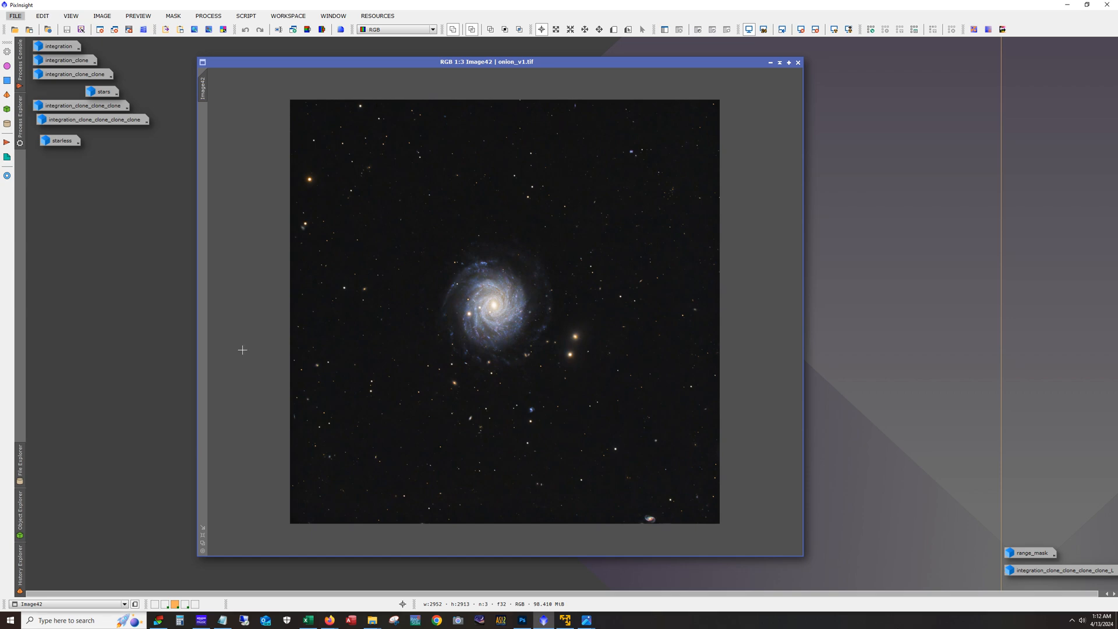
pyautogui.moveTo(214, 198)
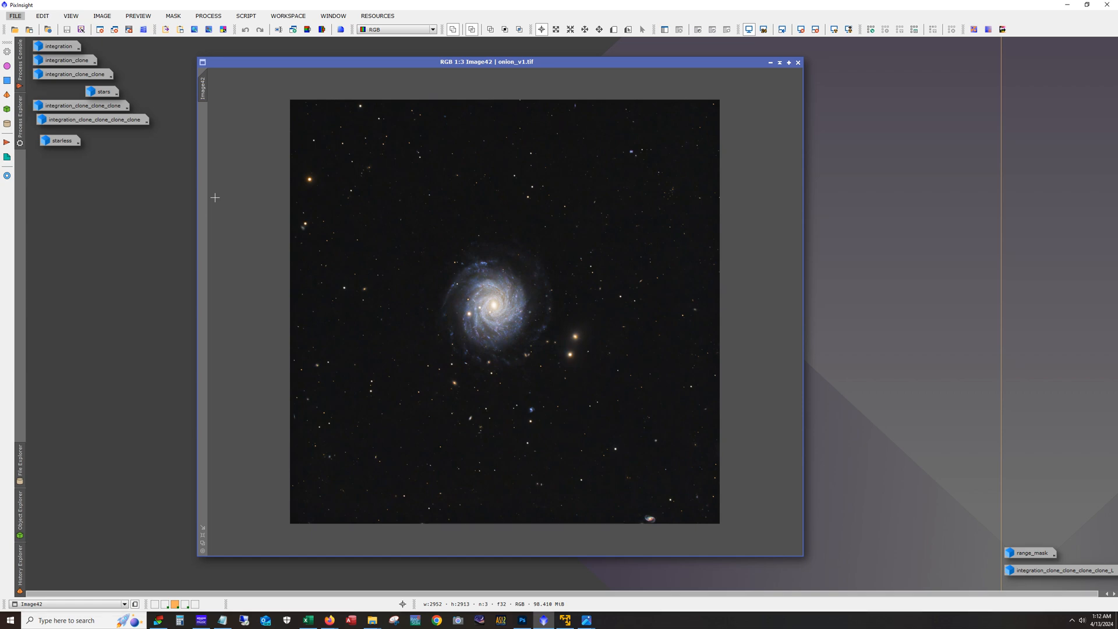
pyautogui.moveTo(52, 420)
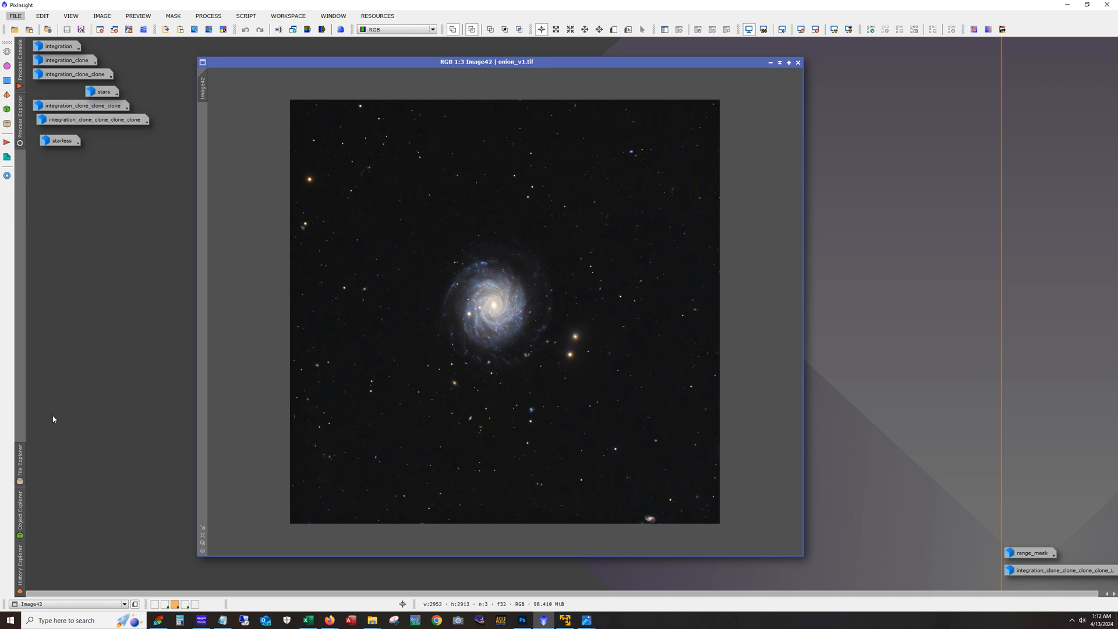
pyautogui.moveTo(503, 482)
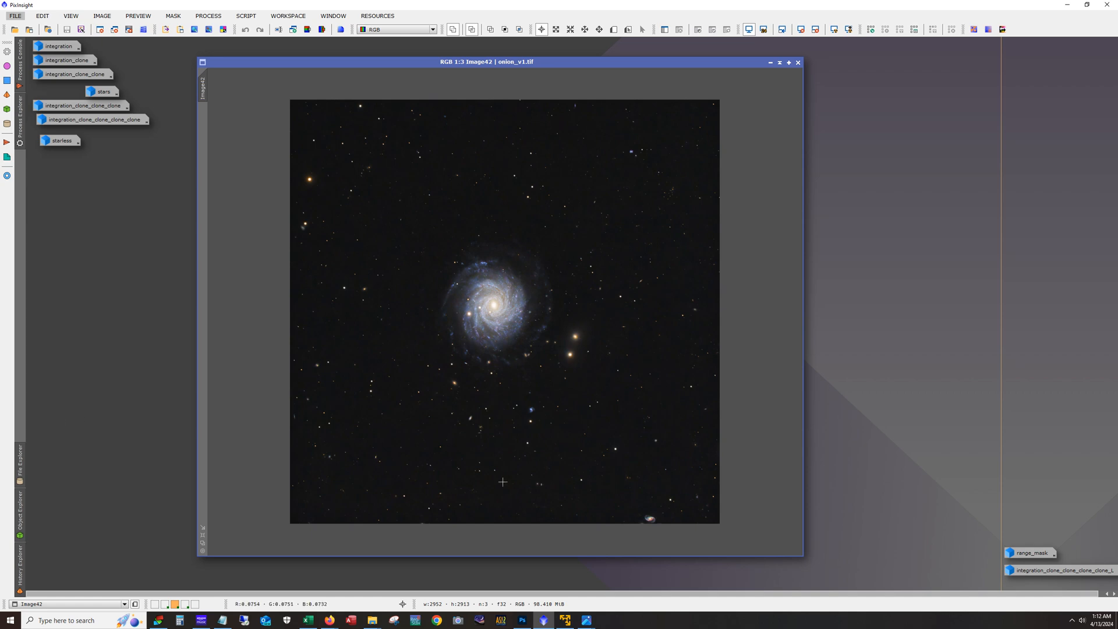
pyautogui.moveTo(408, 287)
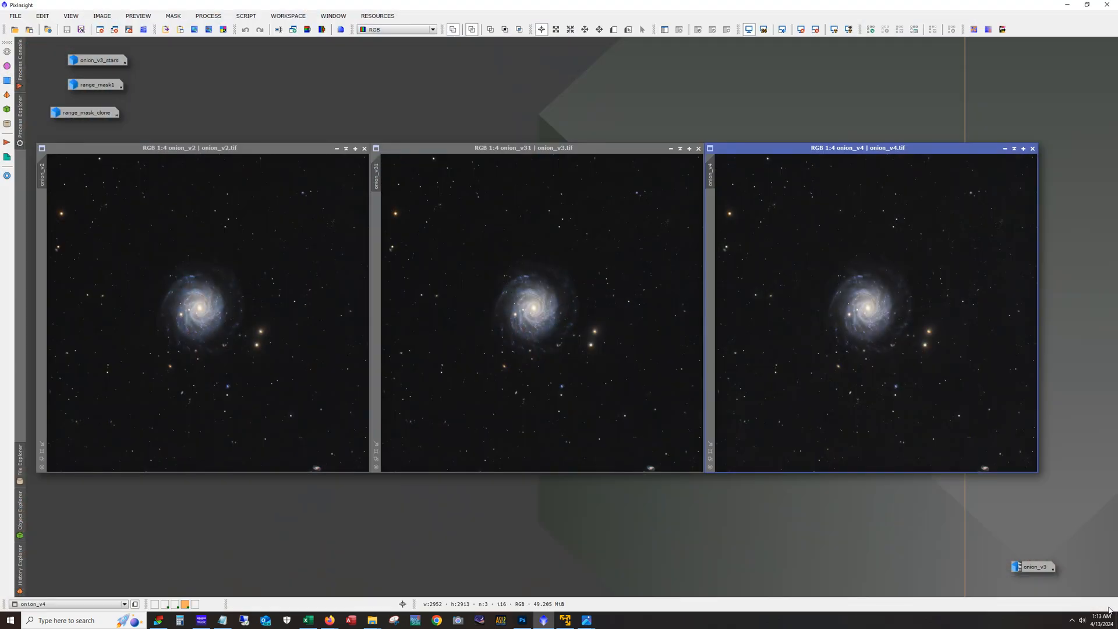
pyautogui.moveTo(265, 318)
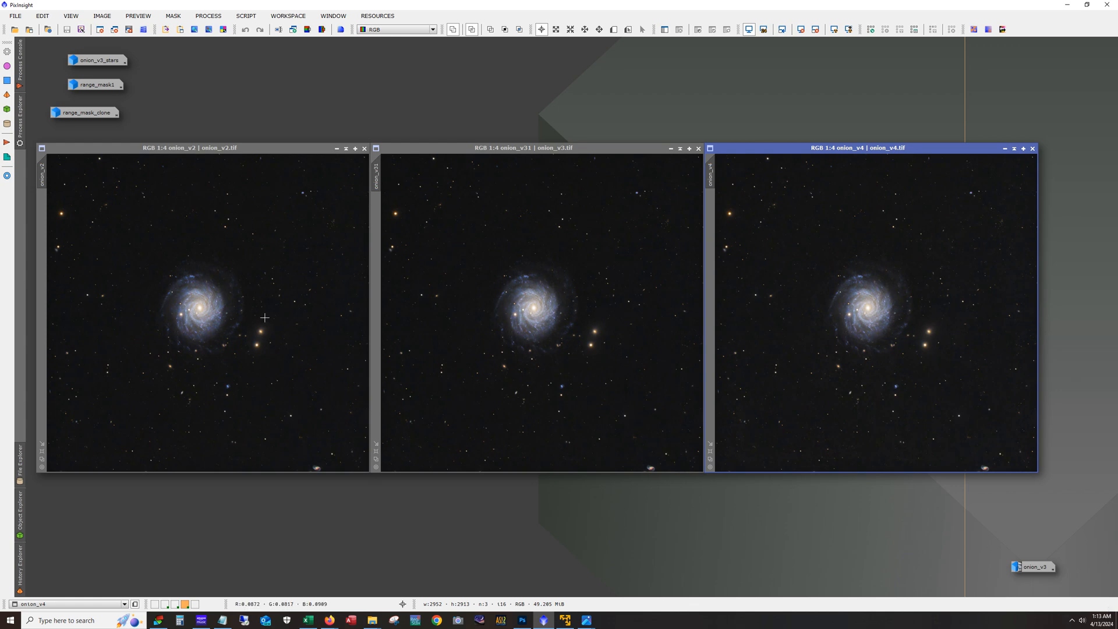
pyautogui.moveTo(878, 364)
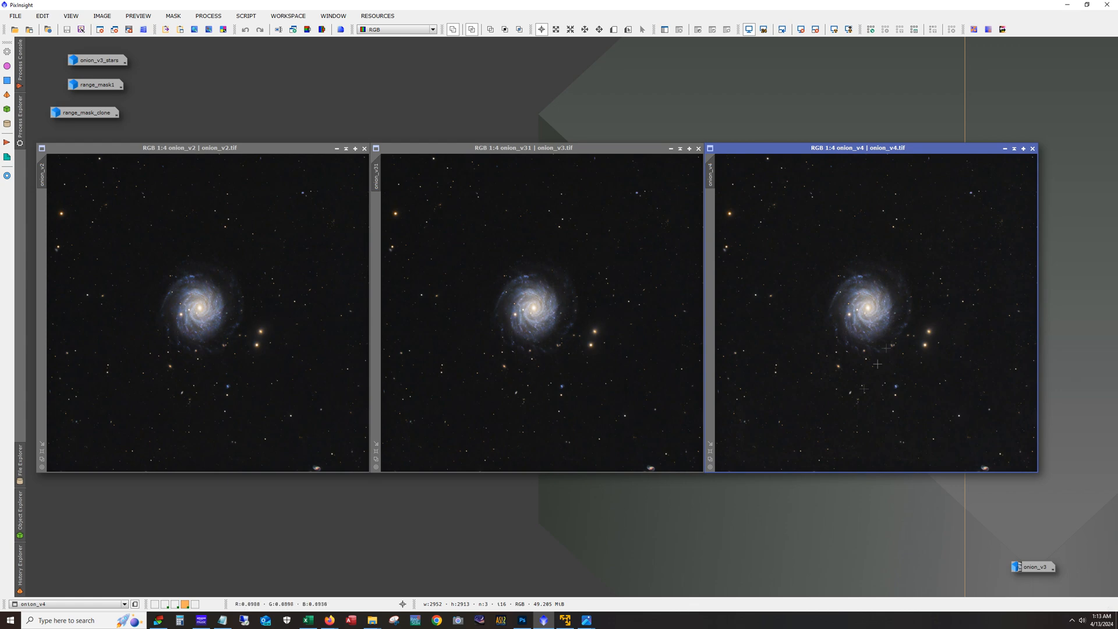
pyautogui.moveTo(195, 302)
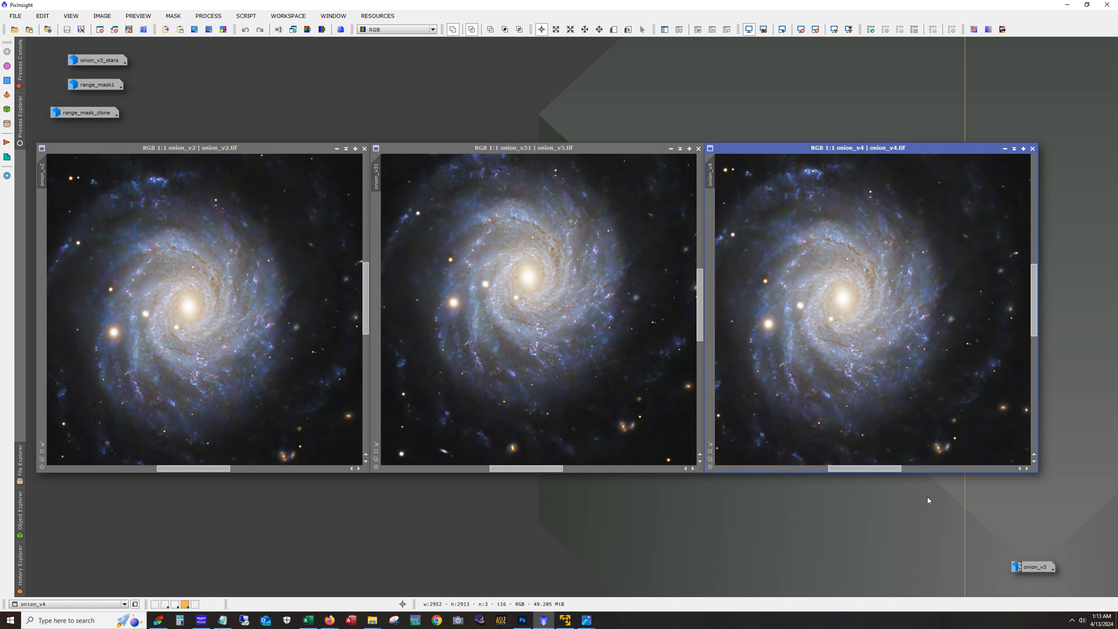
pyautogui.moveTo(675, 507)
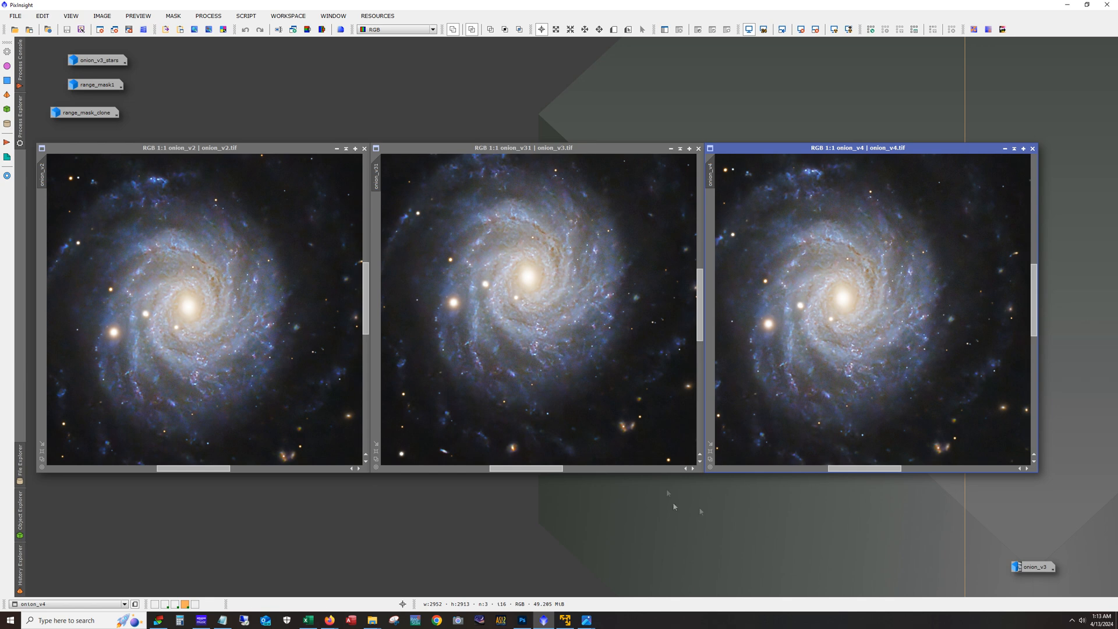
pyautogui.moveTo(565, 299)
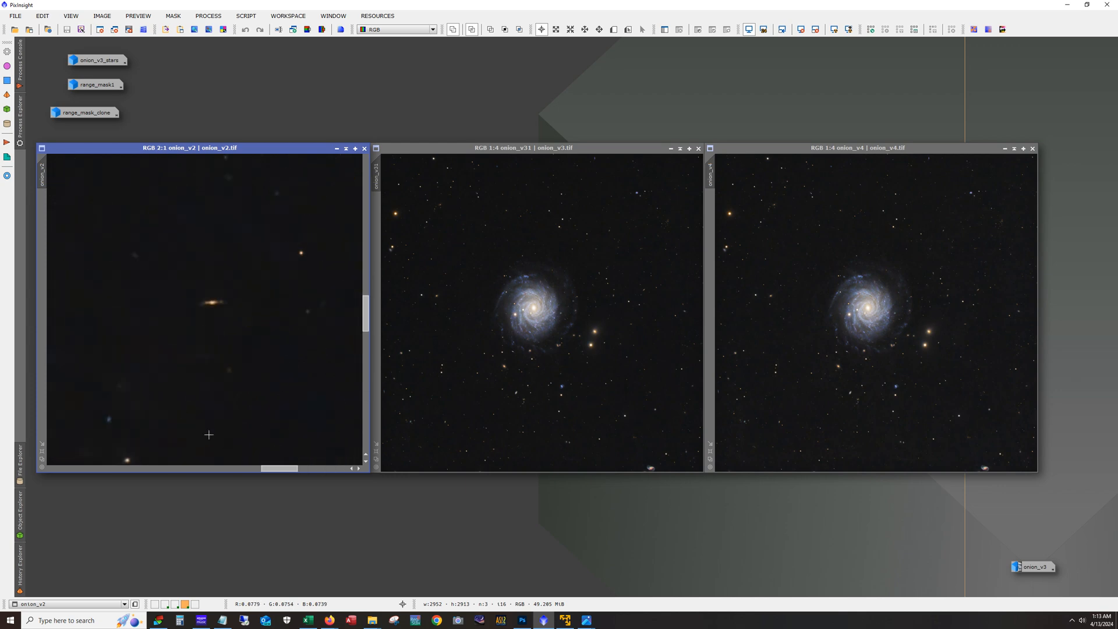
pyautogui.moveTo(322, 293)
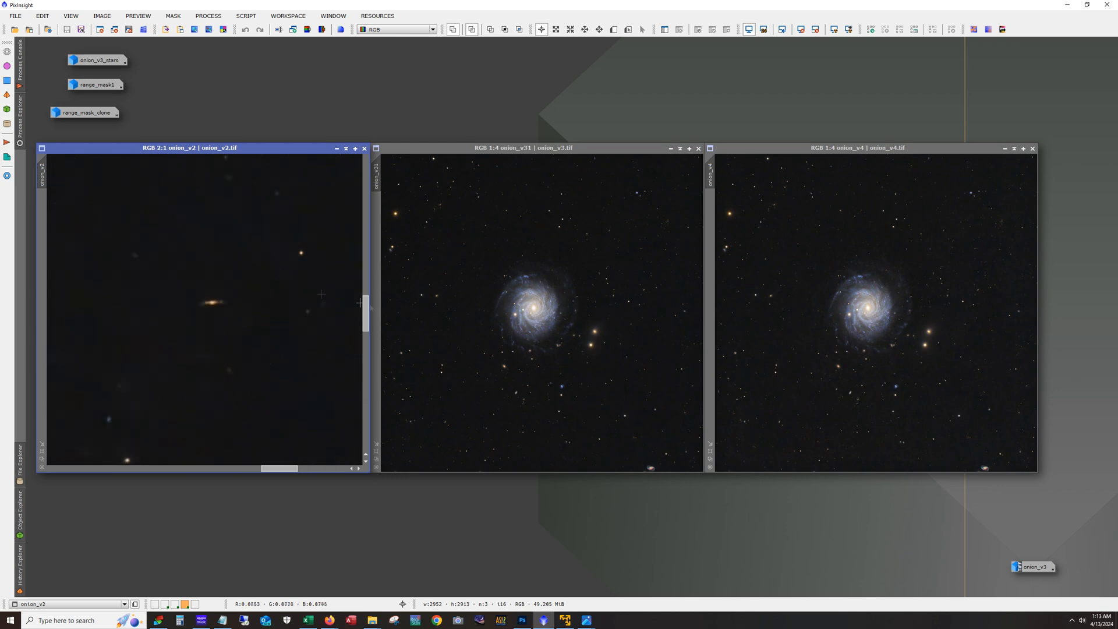